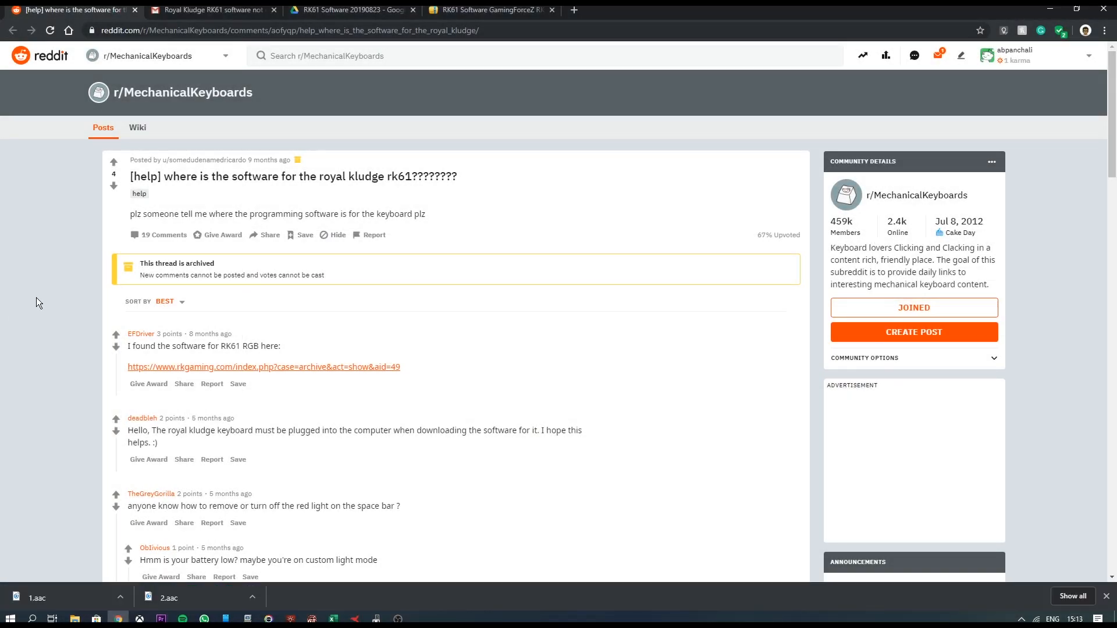
mouse_move(602, 363)
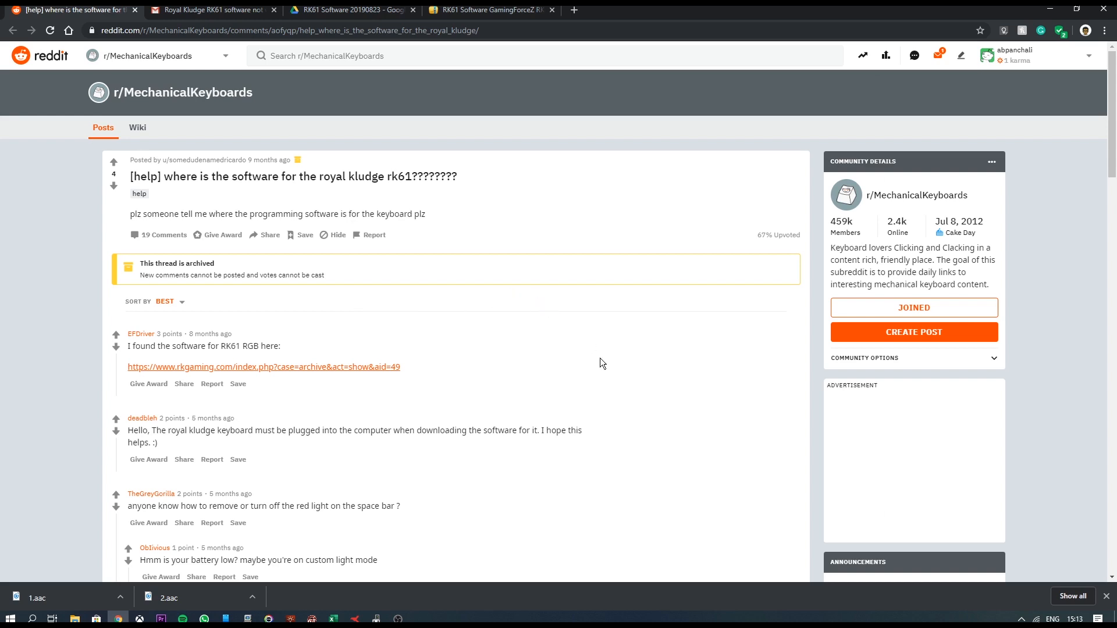
mouse_move(682, 383)
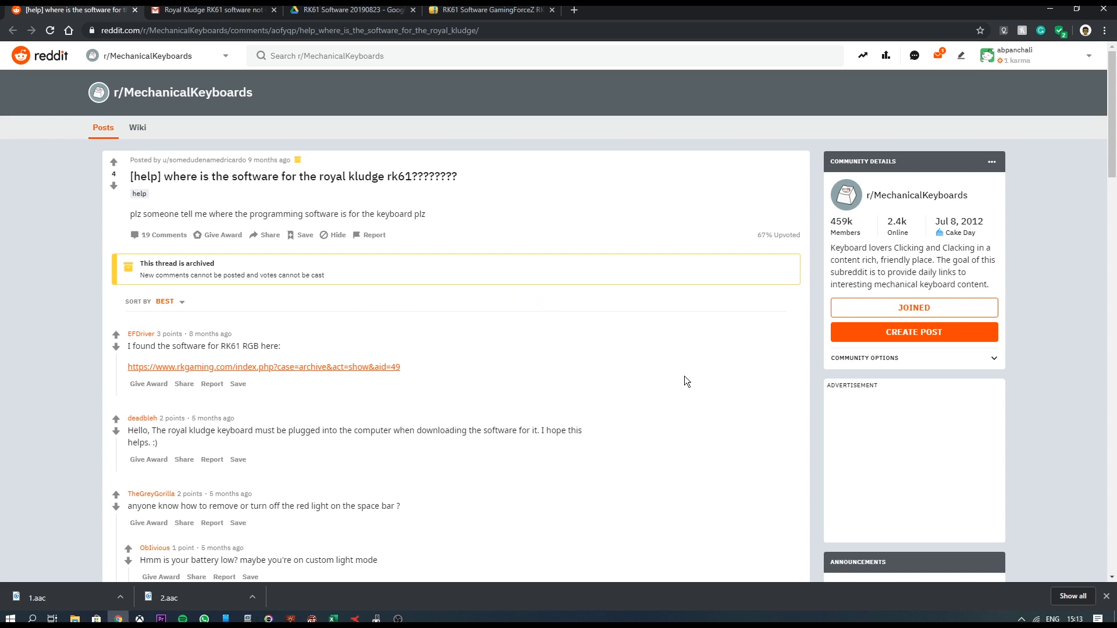
mouse_move(416, 336)
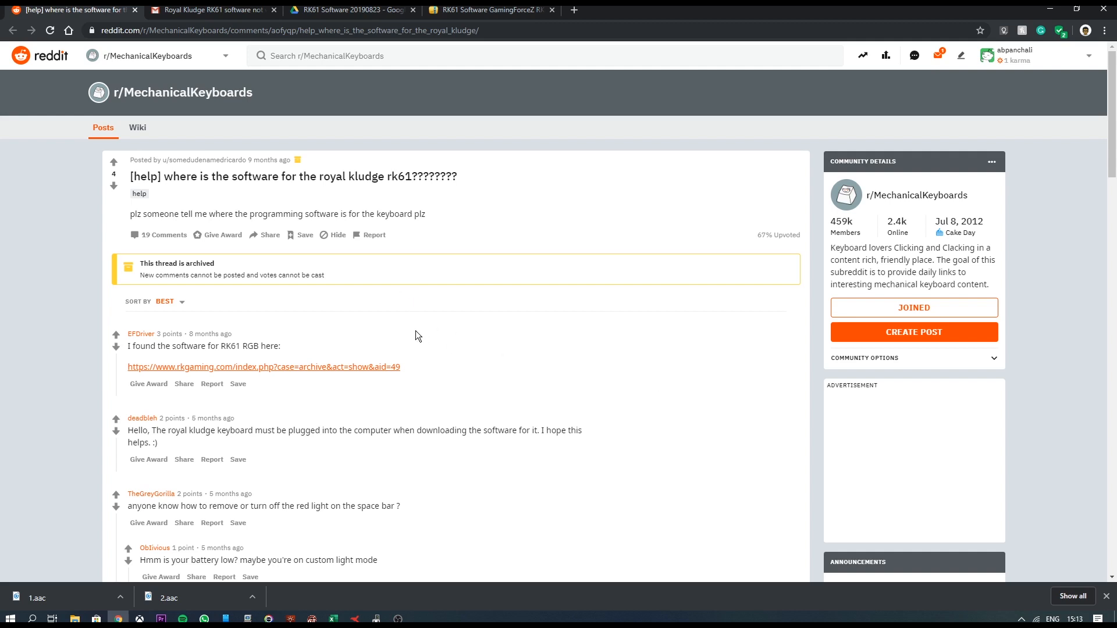
Scroll the page, then open the 'Royal Kludge RK61 software not working' thread in Gmail.
scroll(down, 3)
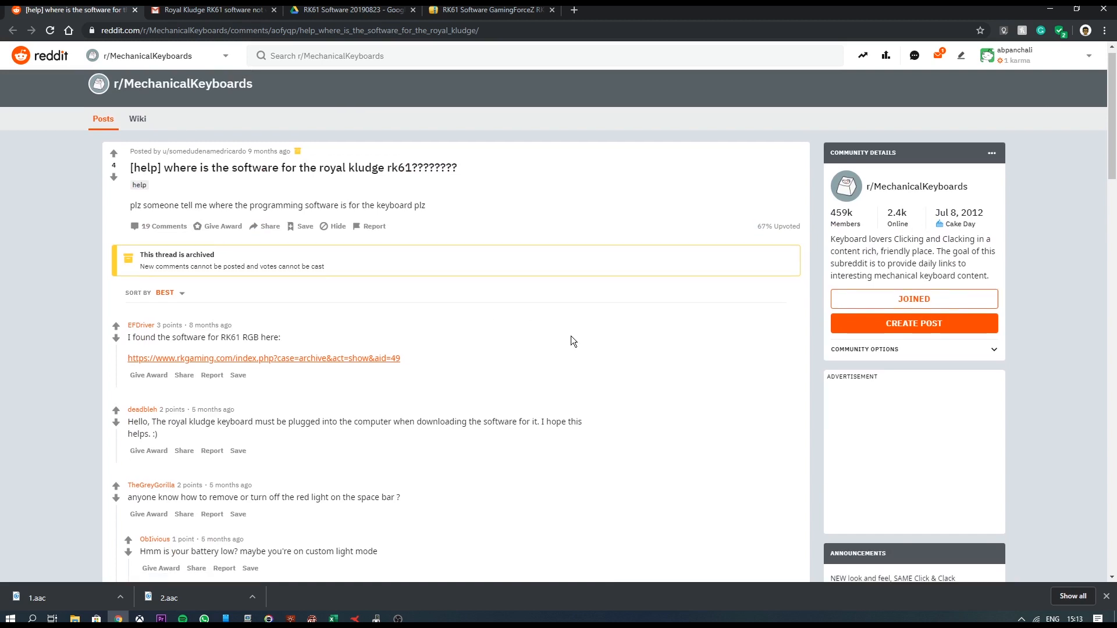
scroll(down, 3)
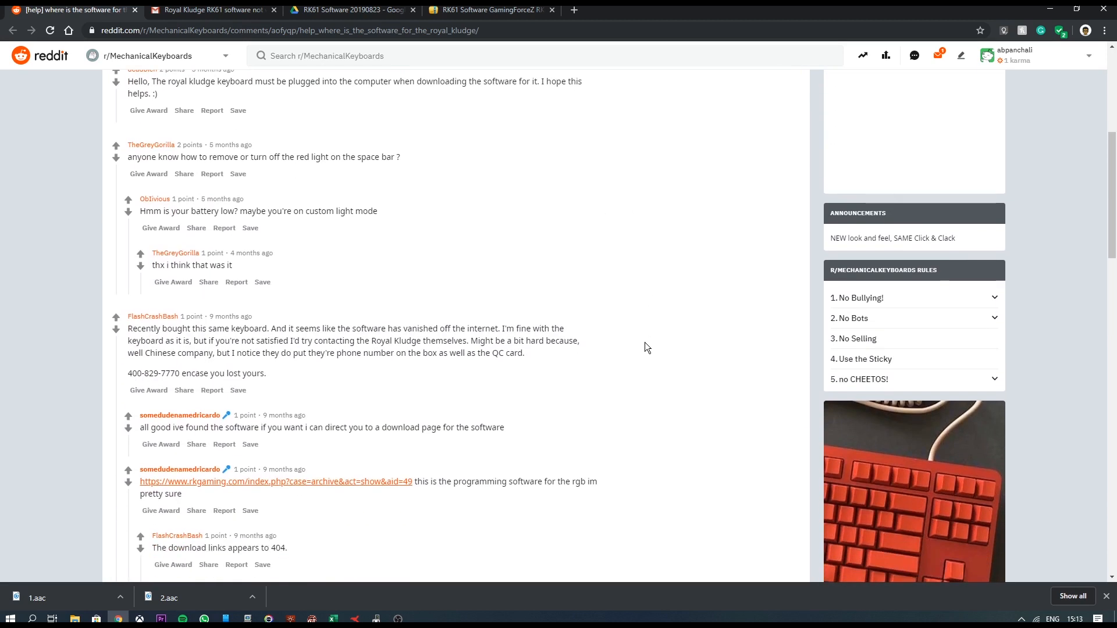
scroll(down, 3)
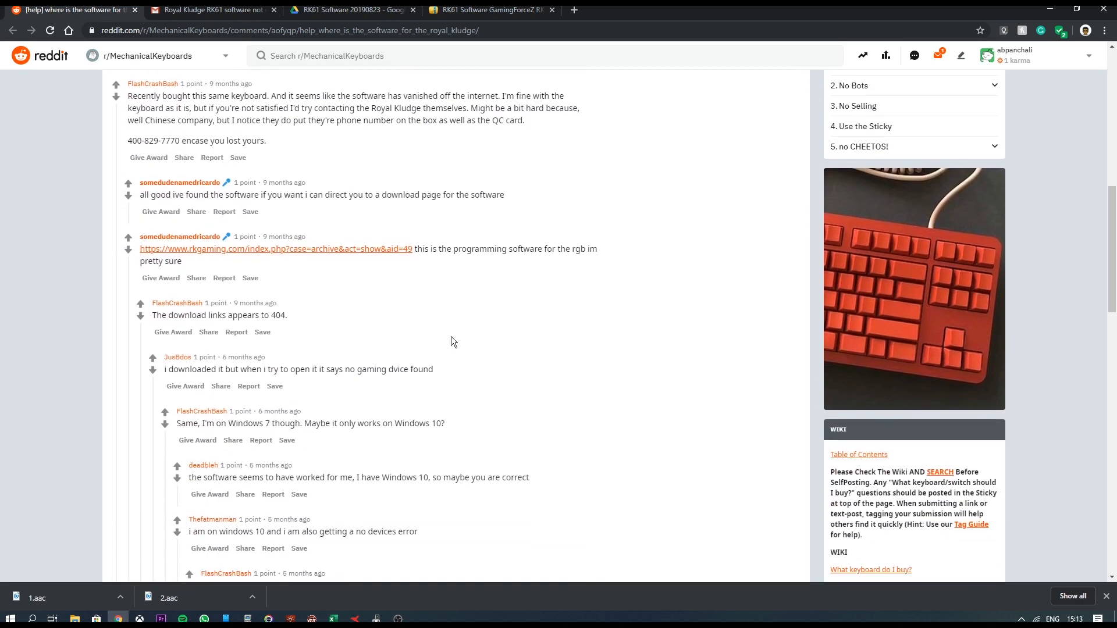
scroll(up, 3)
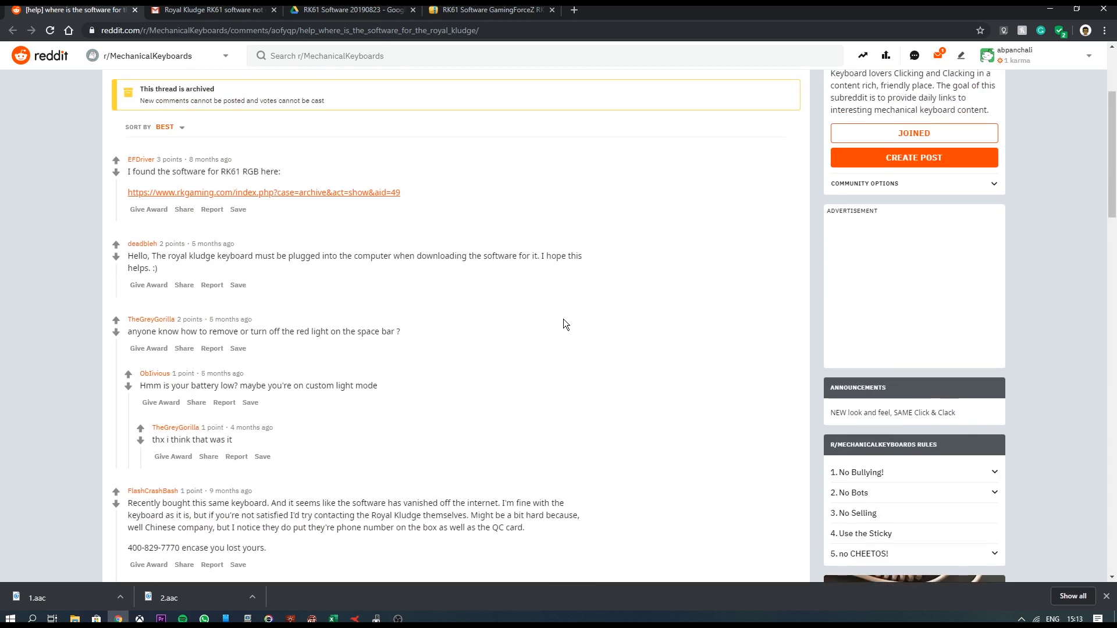
scroll(down, 3)
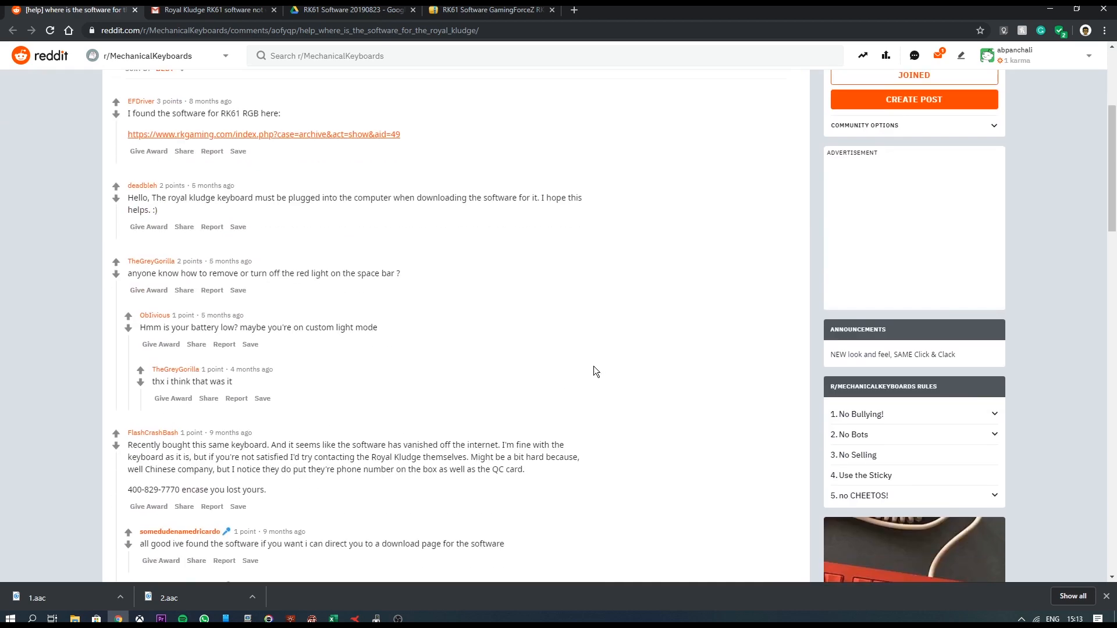
mouse_move(621, 393)
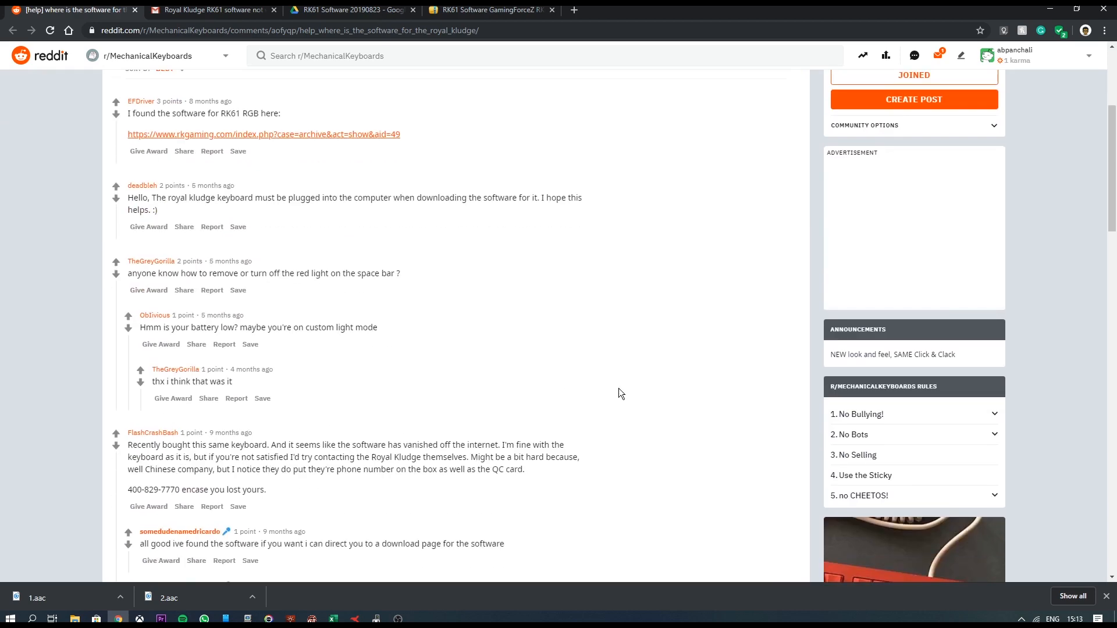
scroll(down, 3)
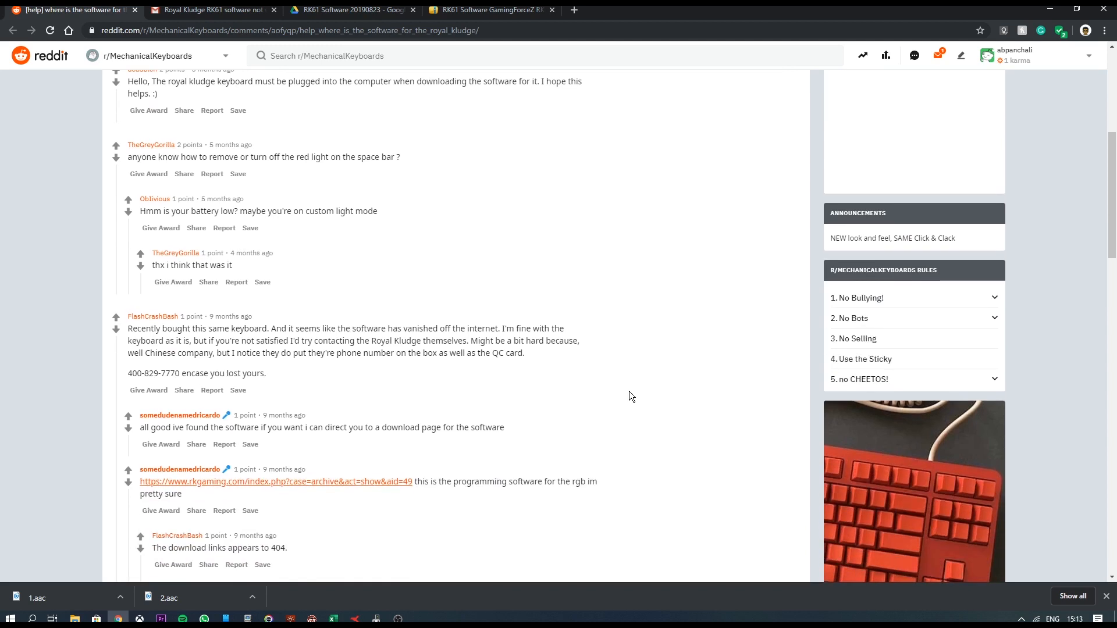
scroll(down, 3)
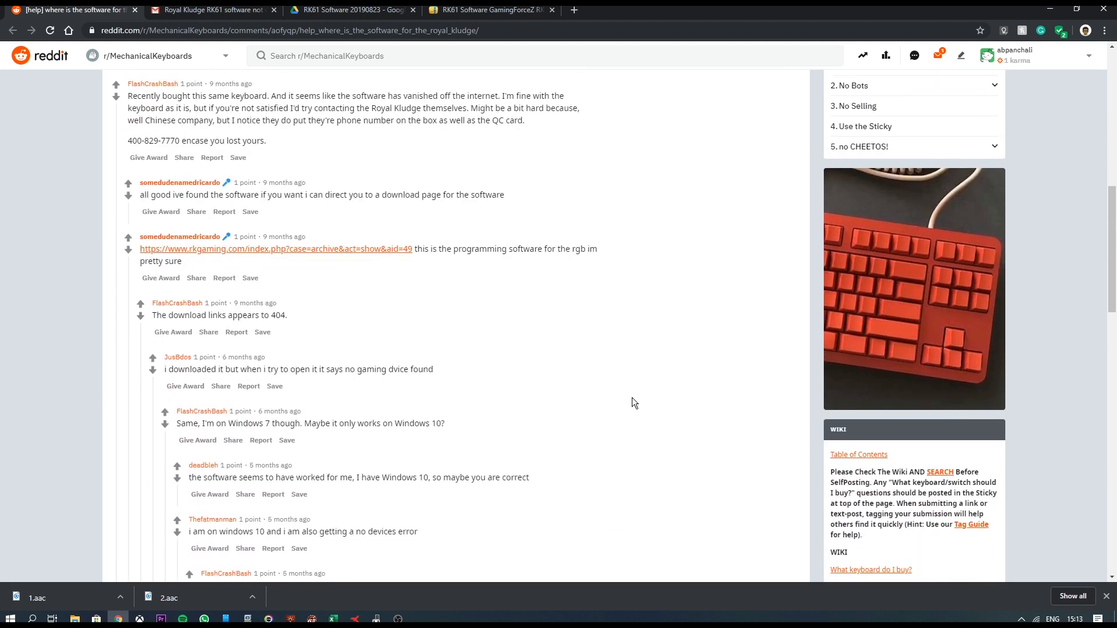
mouse_move(625, 380)
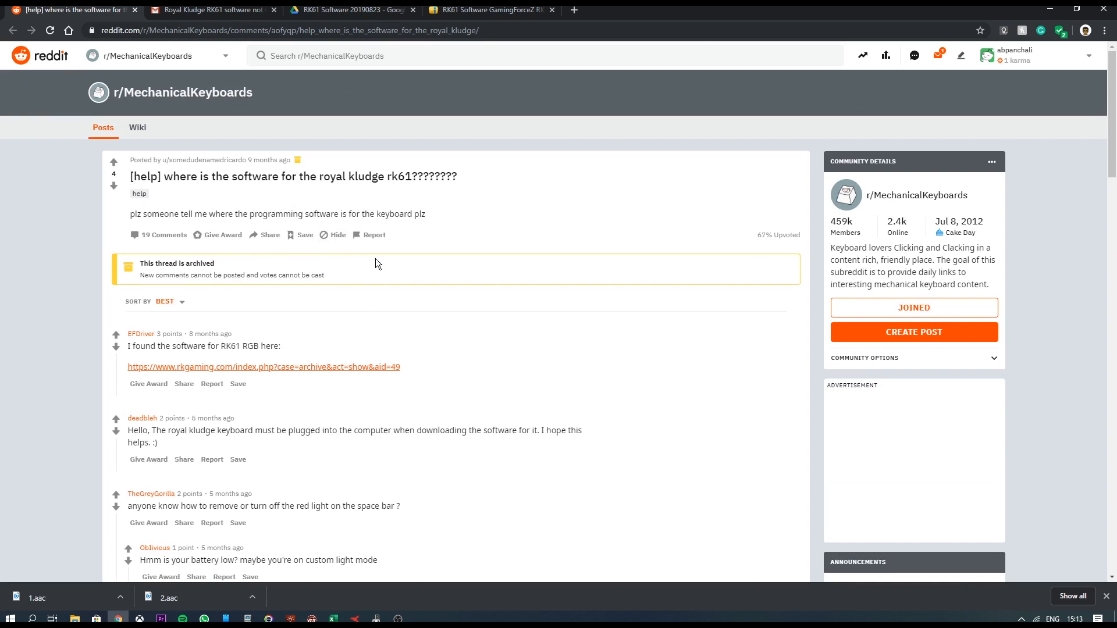
click(210, 9)
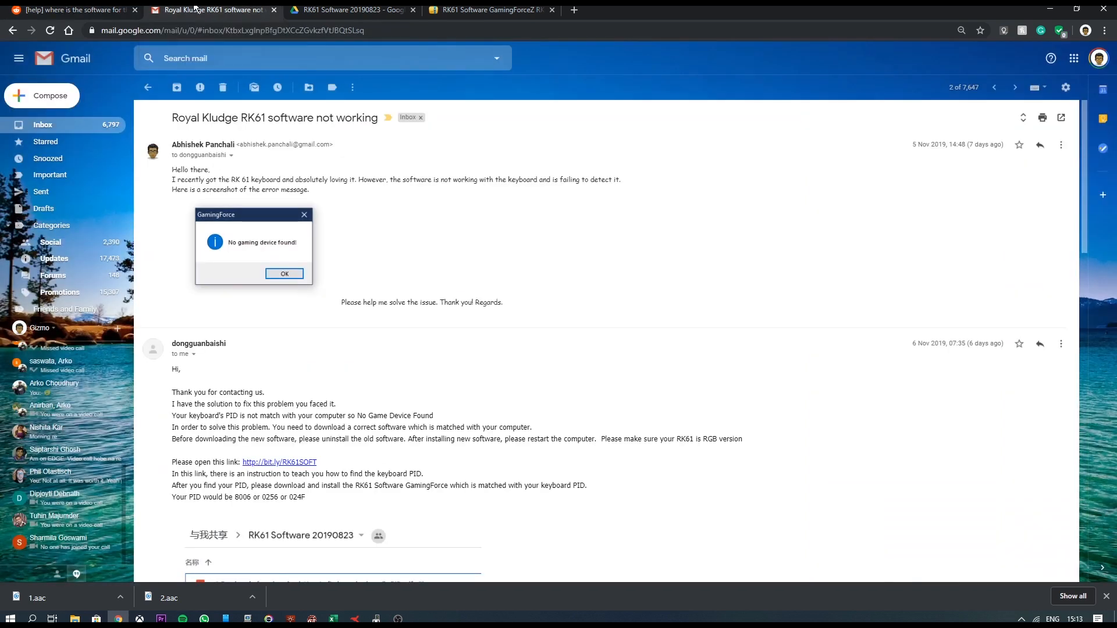
mouse_move(386, 289)
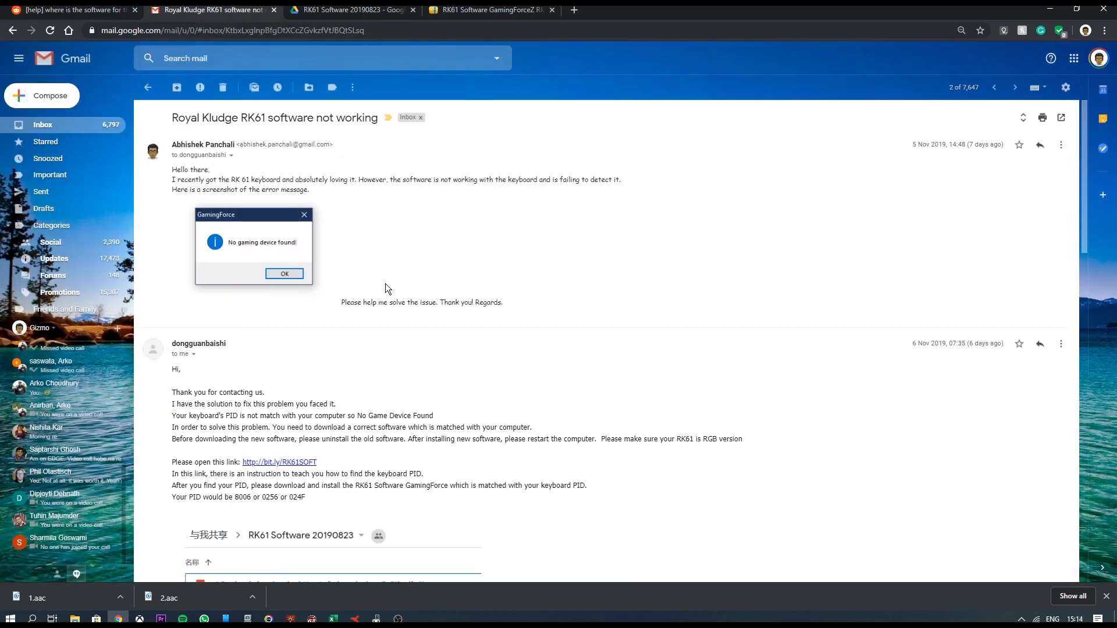
click(283, 273)
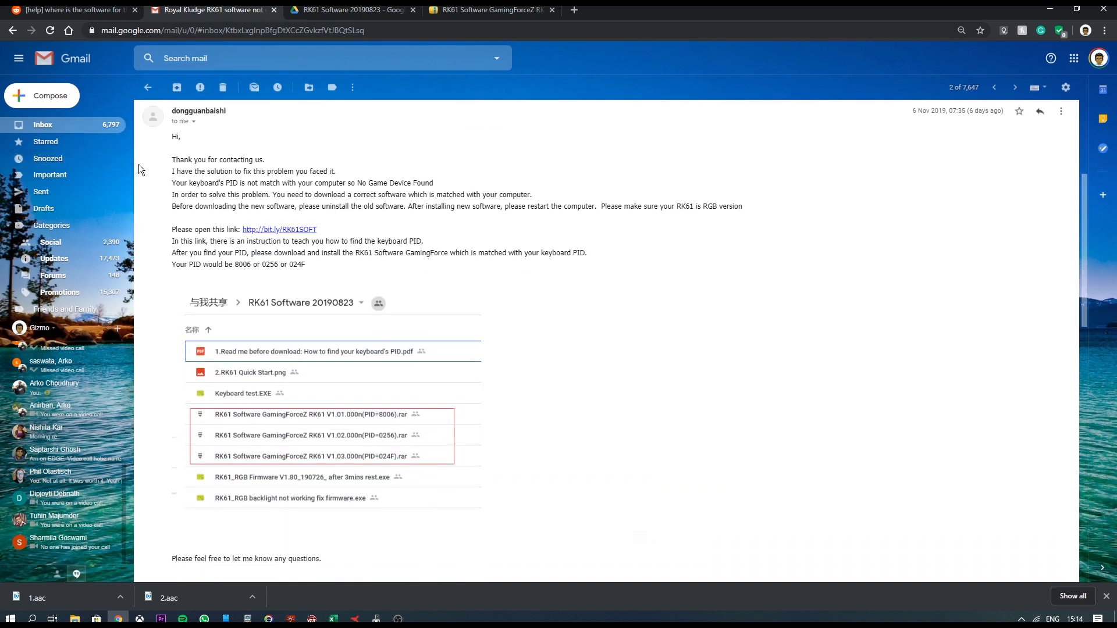
mouse_move(467, 332)
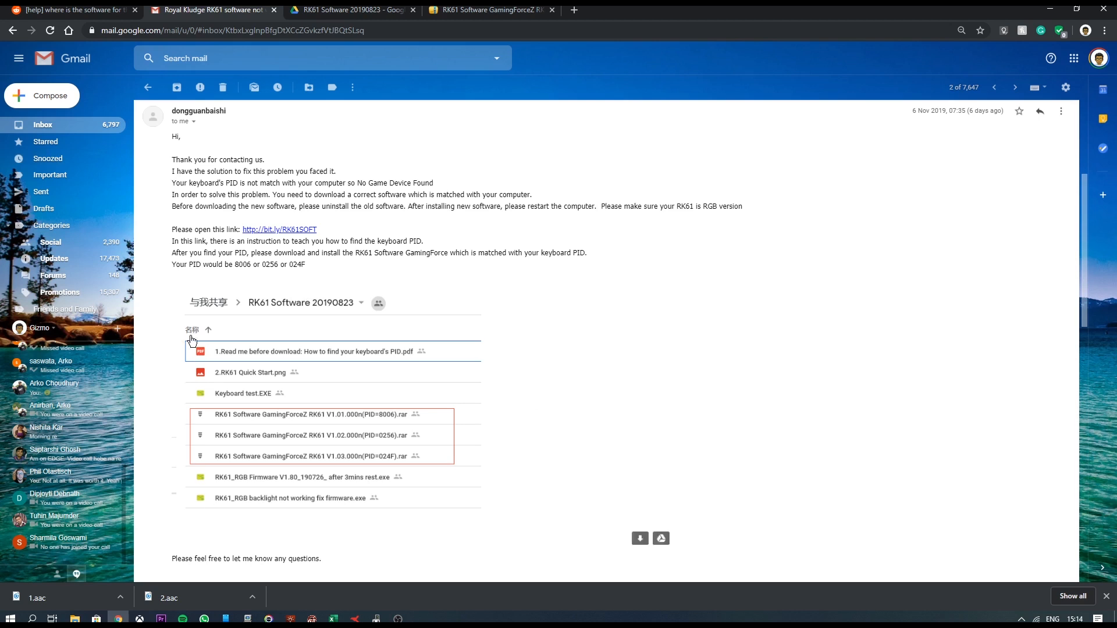
mouse_move(188, 368)
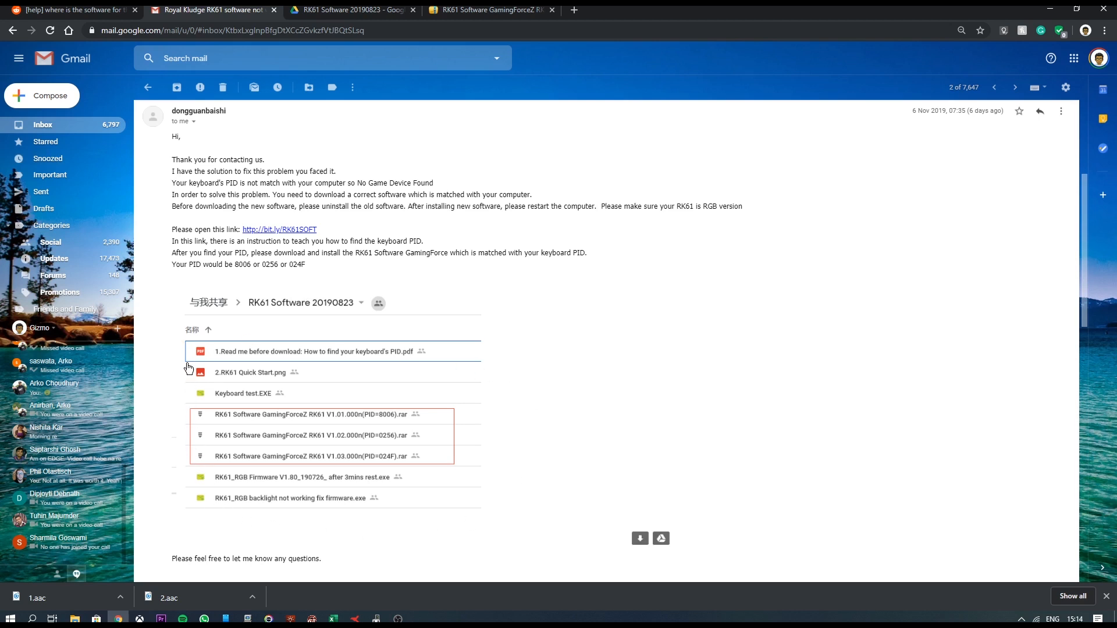
mouse_move(562, 470)
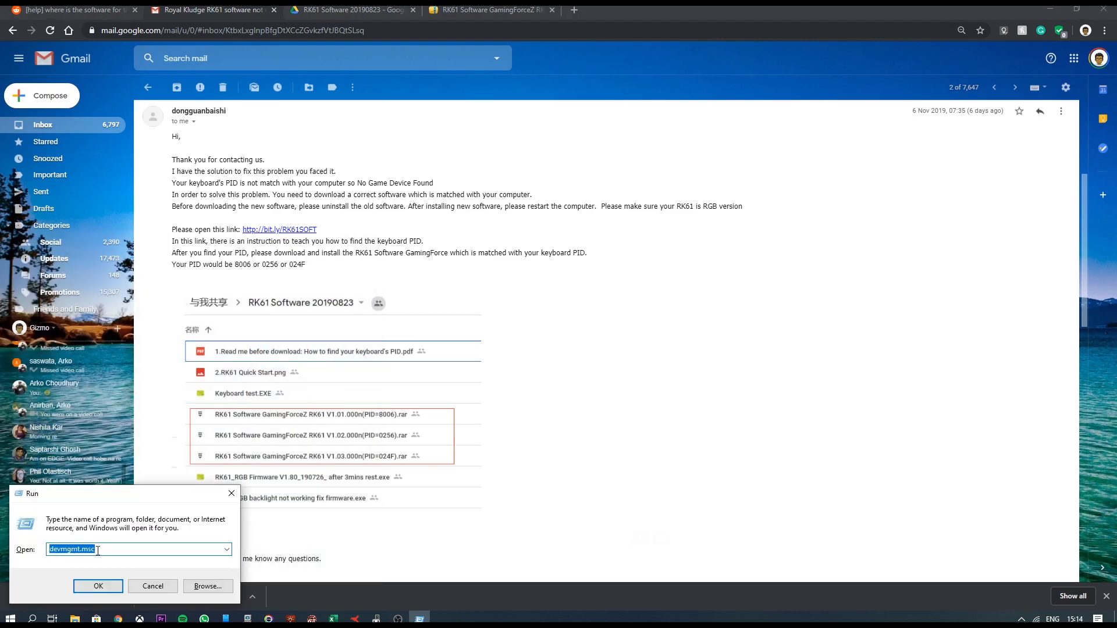
mouse_move(44, 556)
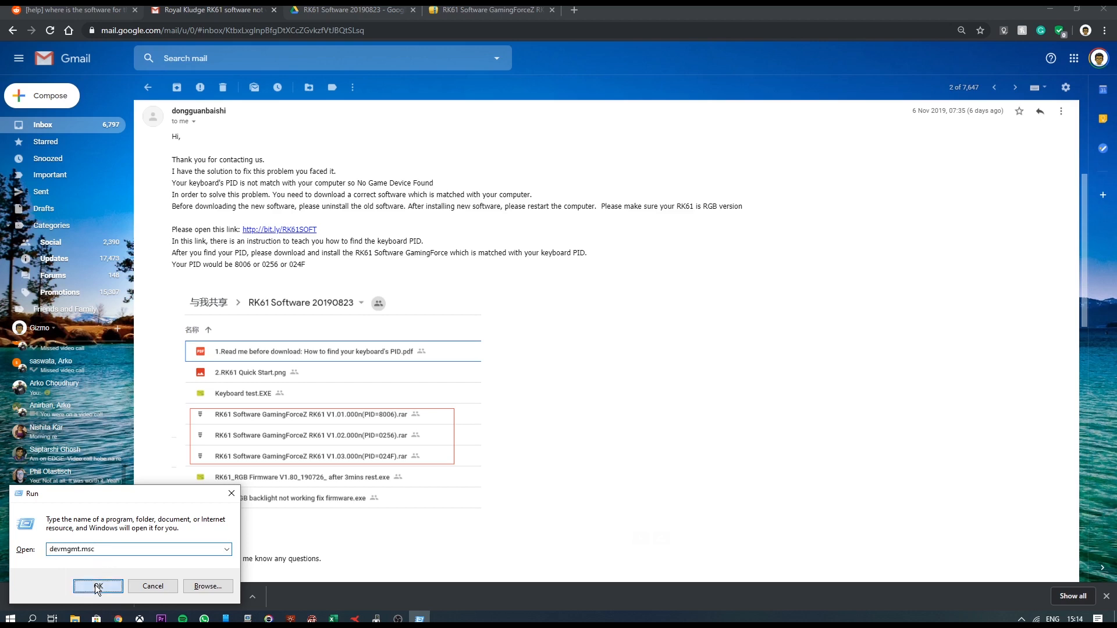
Show the HID Keyboard Device's Hardware Ids under the Details tab, revealing PID 024F.
click(98, 586)
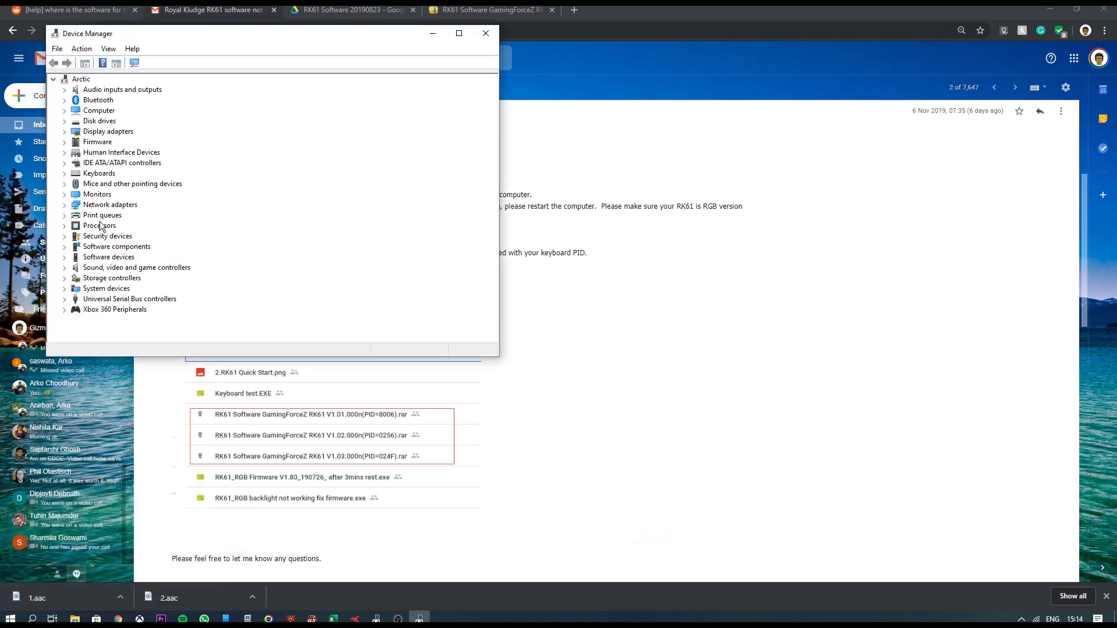
click(99, 173)
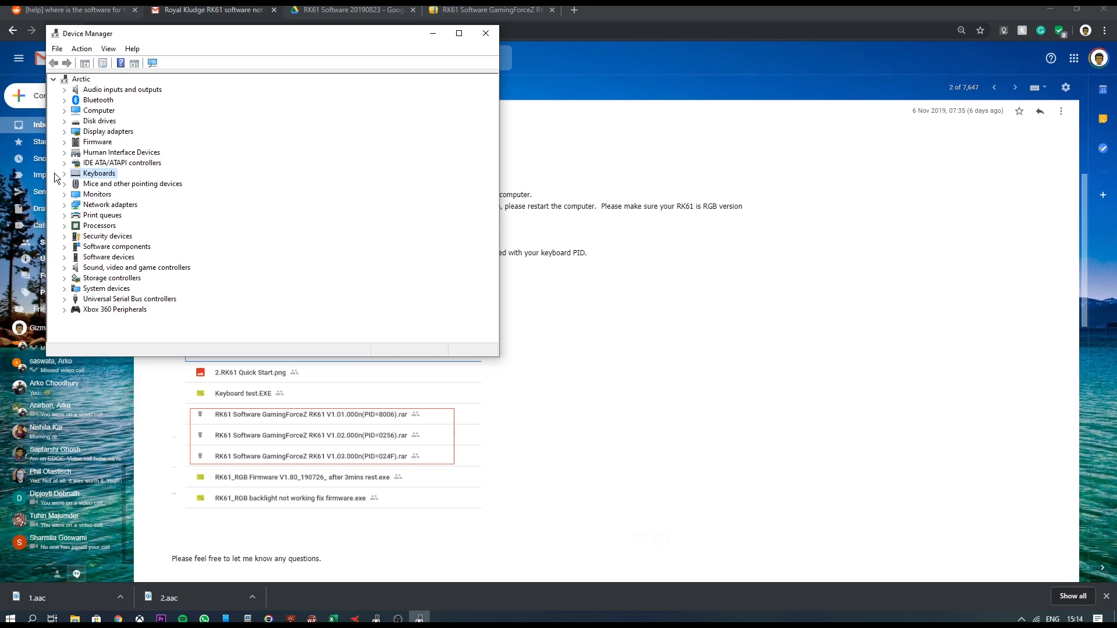
double_click(99, 173)
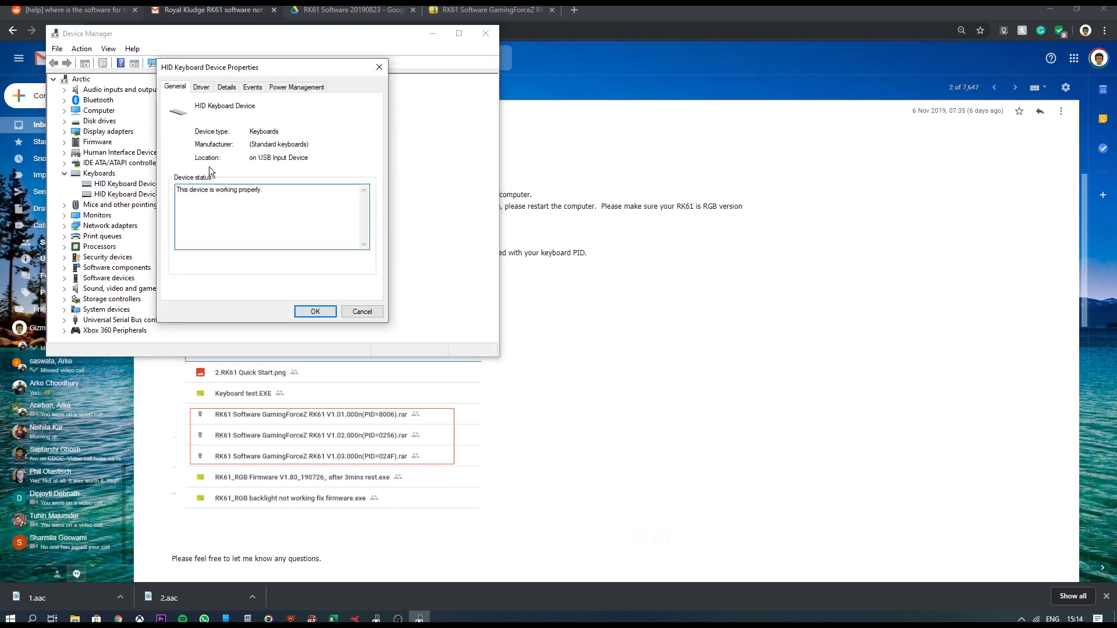
click(227, 87)
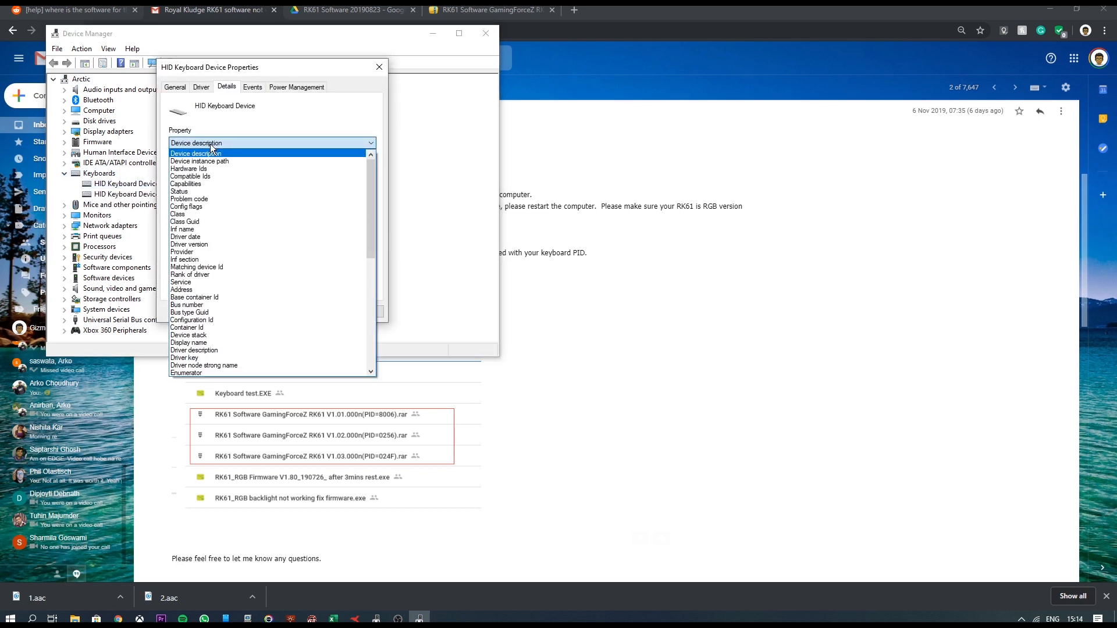
click(193, 169)
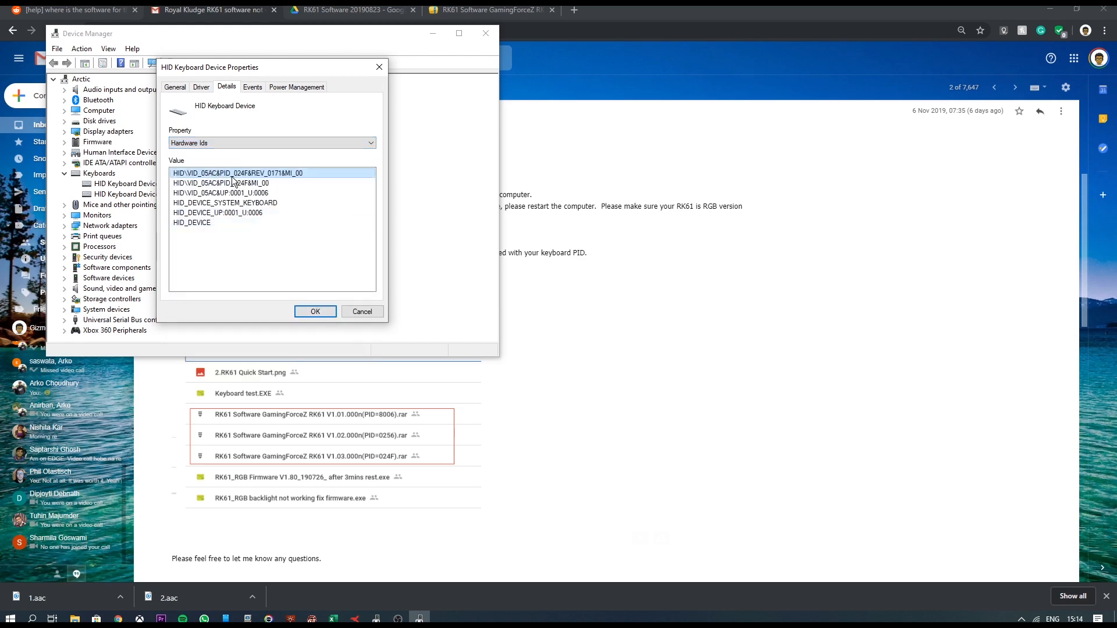
mouse_move(250, 180)
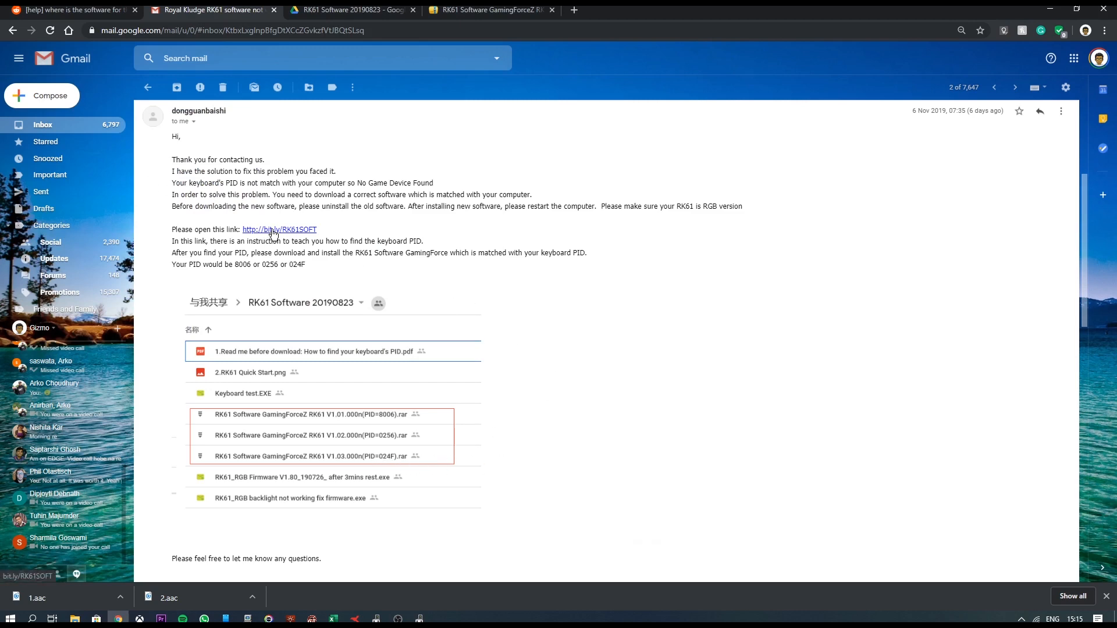
Follow the bit.ly/RK61SOFT link to the shared RK61 Software 20190823 Drive folder.
click(349, 9)
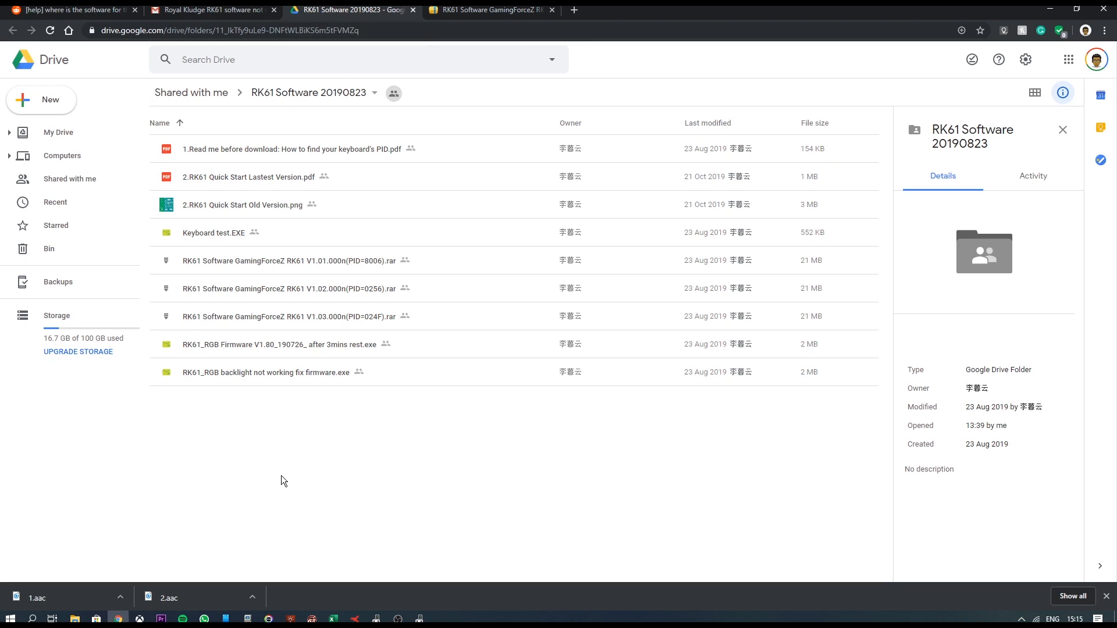
mouse_move(358, 271)
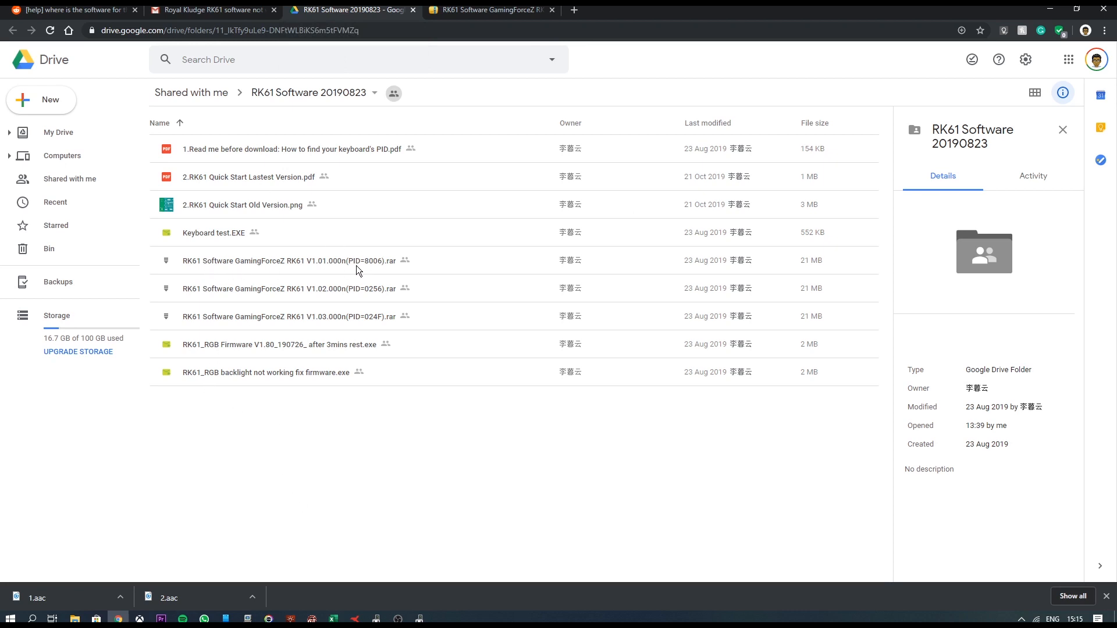
mouse_move(353, 291)
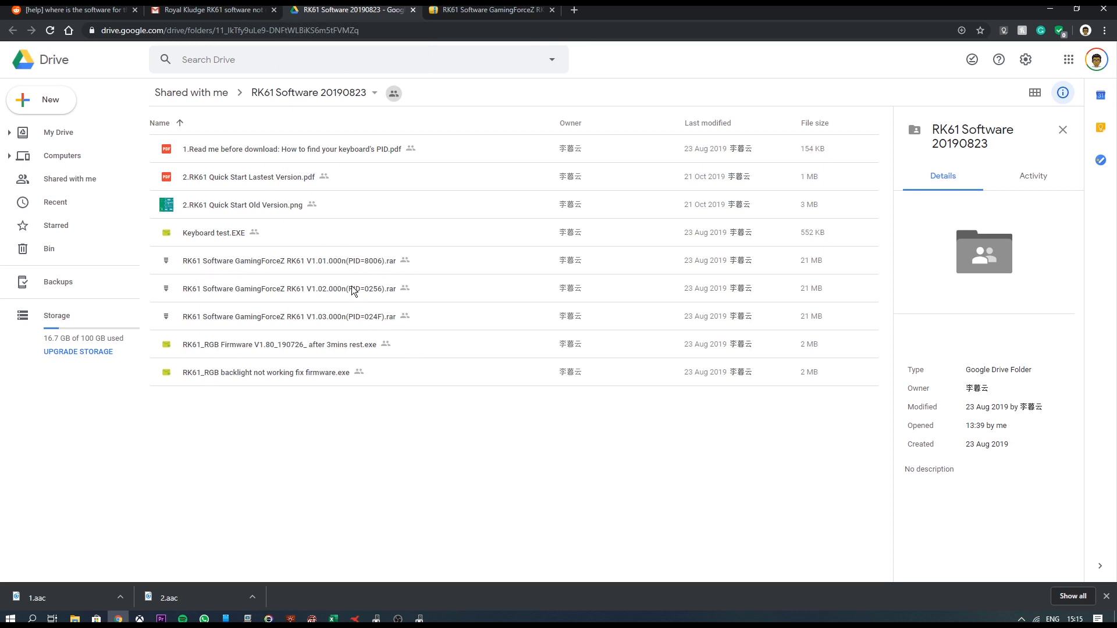
mouse_move(399, 331)
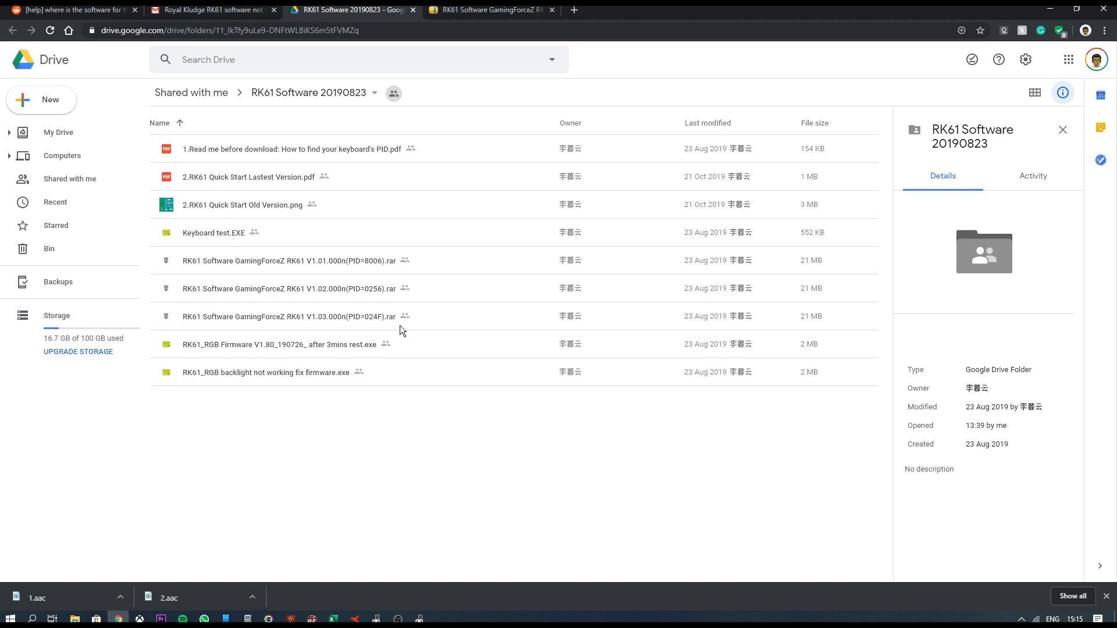
mouse_move(397, 328)
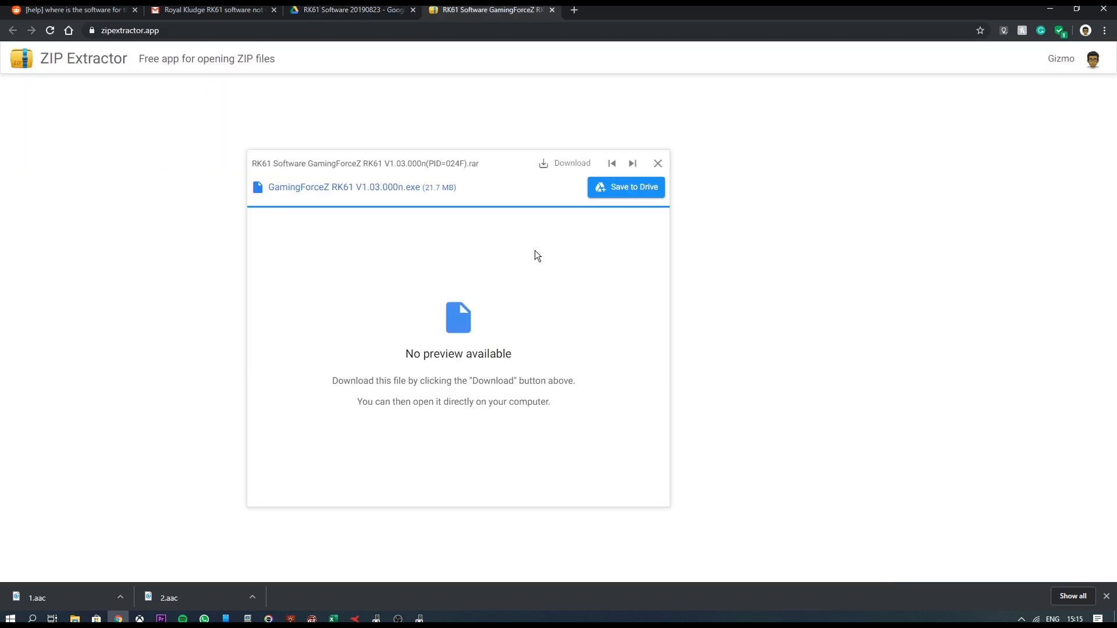
mouse_move(390, 136)
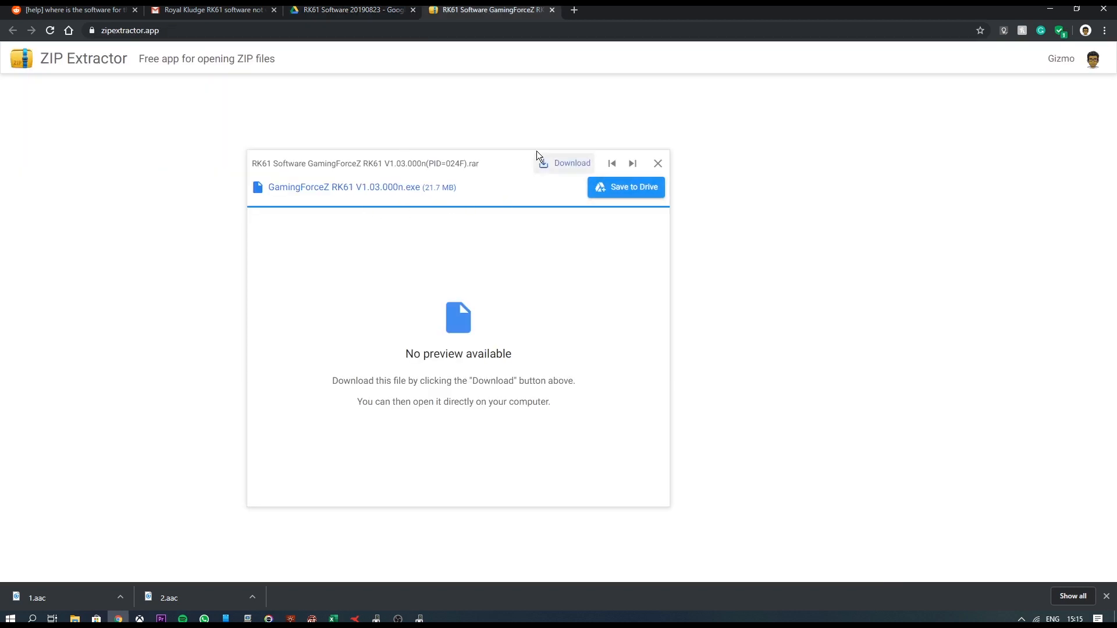
Download GamingForceZ RK61 V1.03.000n.exe, dismiss Save As, and select Profile0 in the software.
click(571, 162)
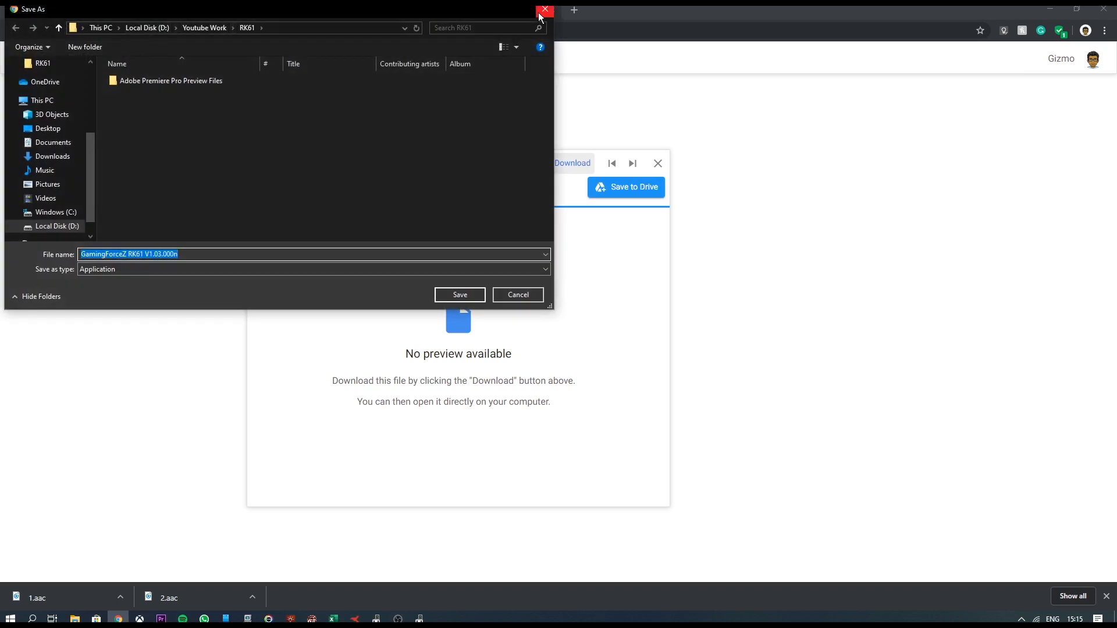
click(545, 9)
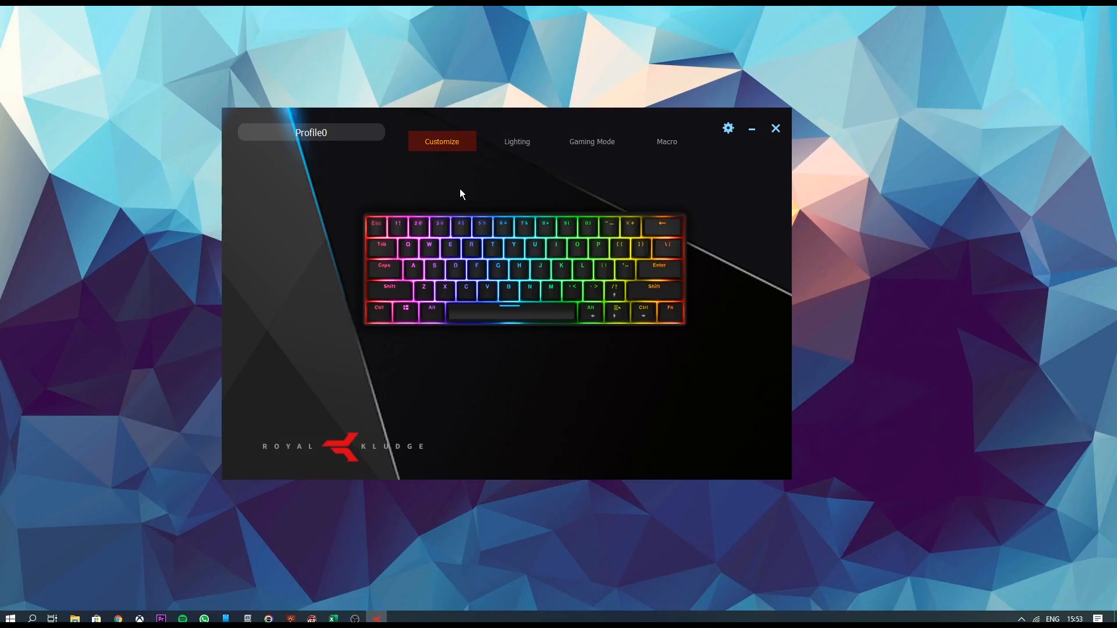
click(311, 132)
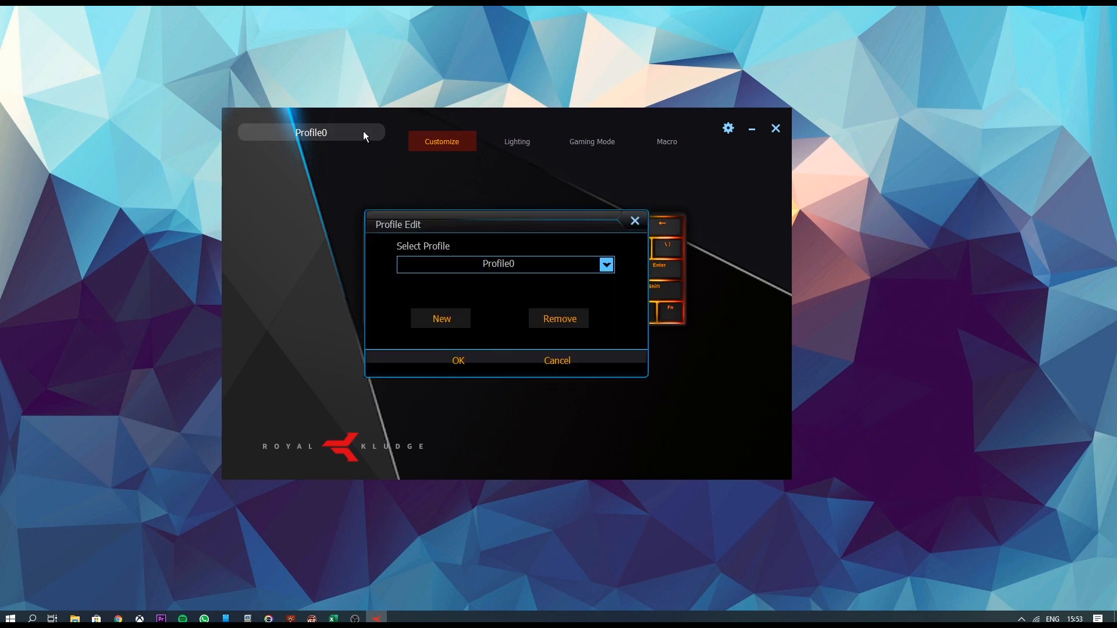
click(605, 264)
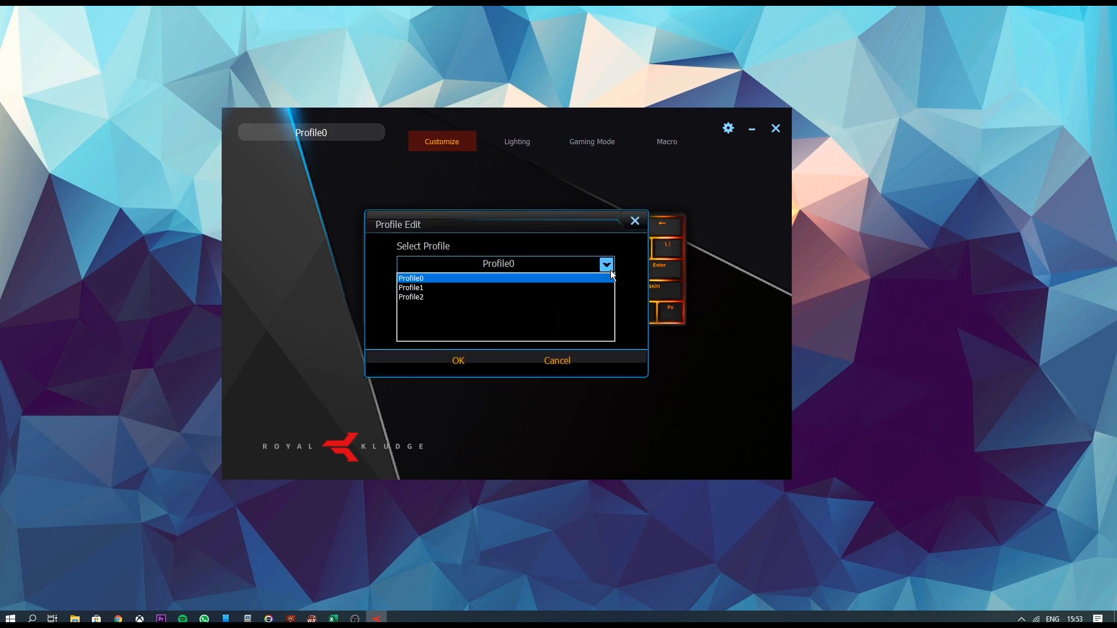
click(412, 297)
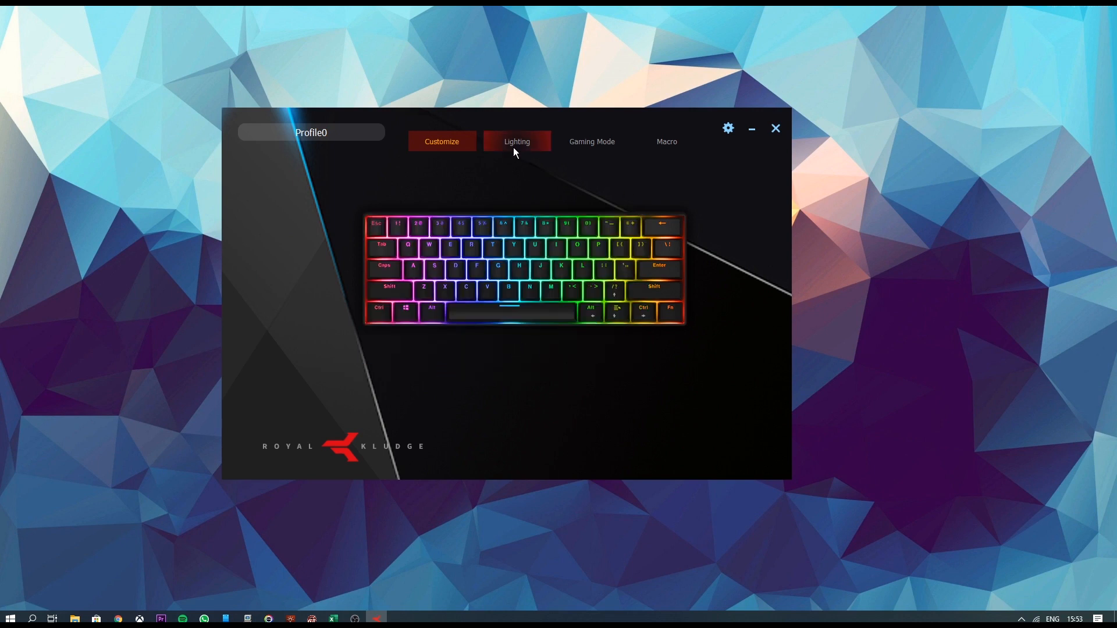
click(441, 141)
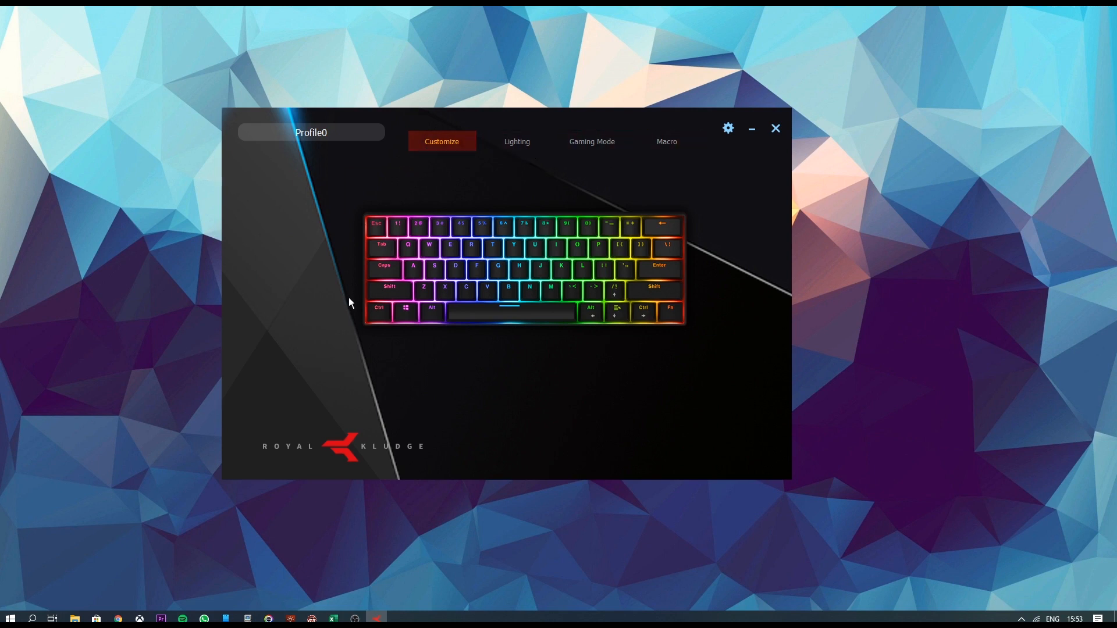
click(439, 226)
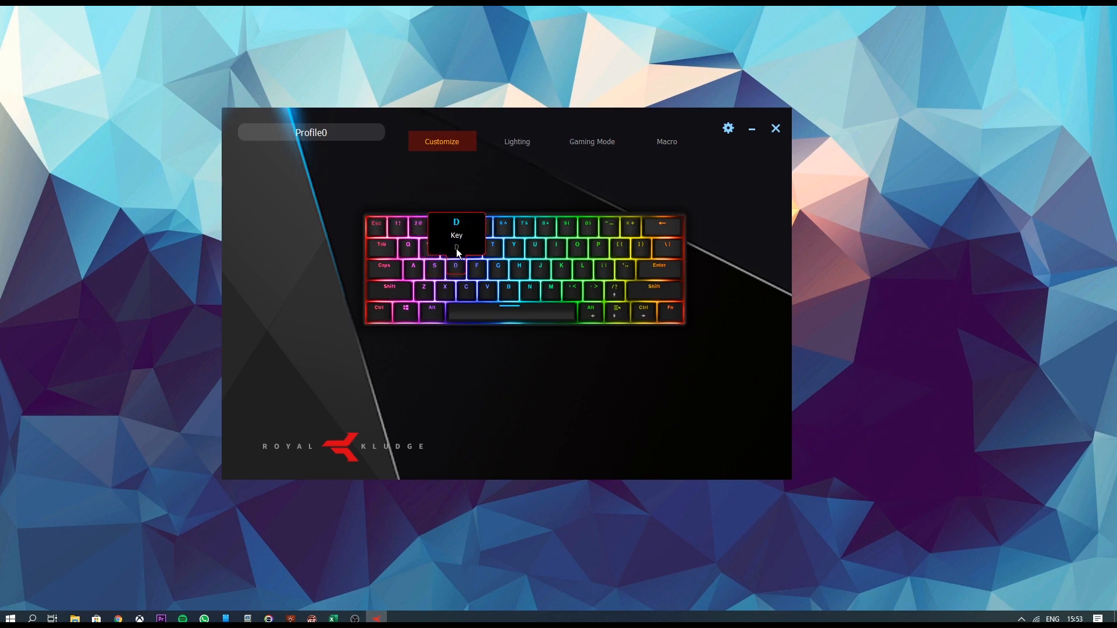
click(450, 245)
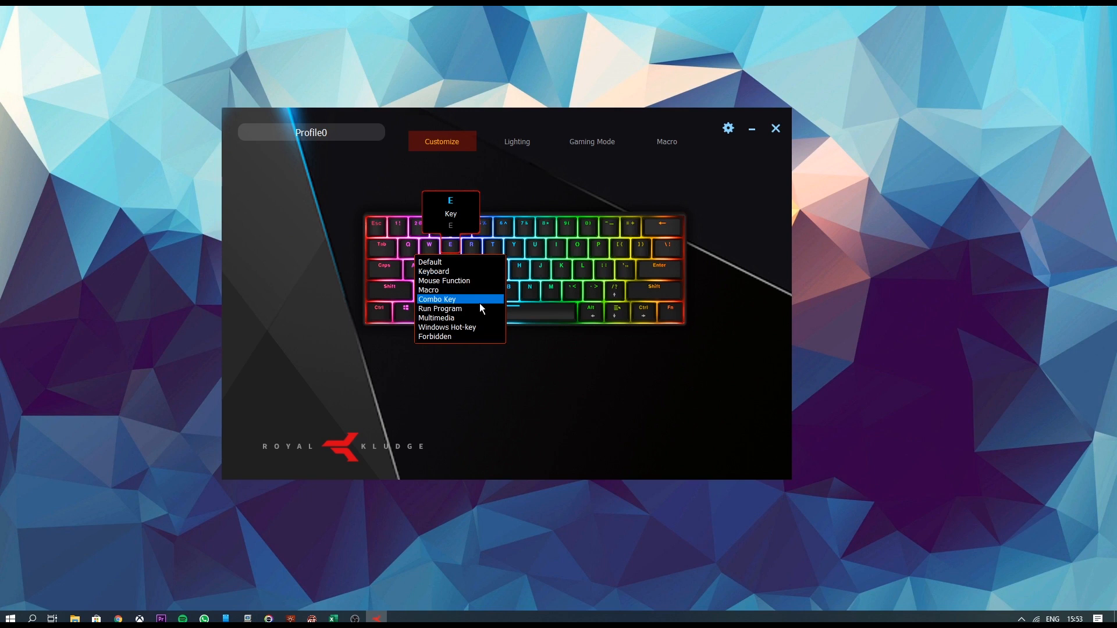
mouse_move(479, 292)
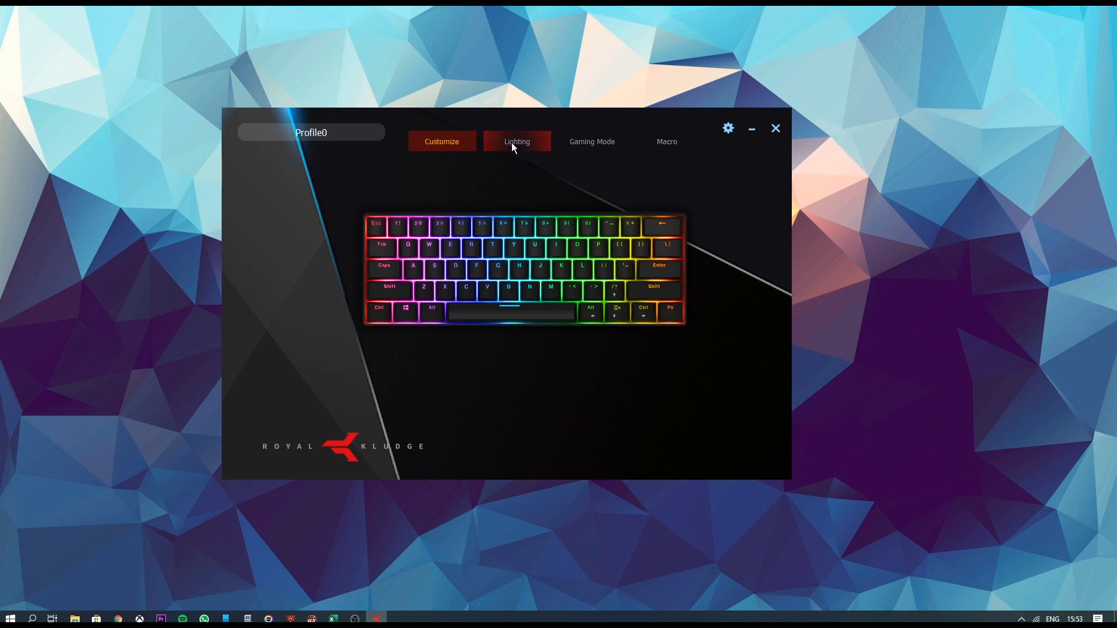
Change the Lighting effect from SingleOn to SingleOff, keeping the blue colour.
click(515, 141)
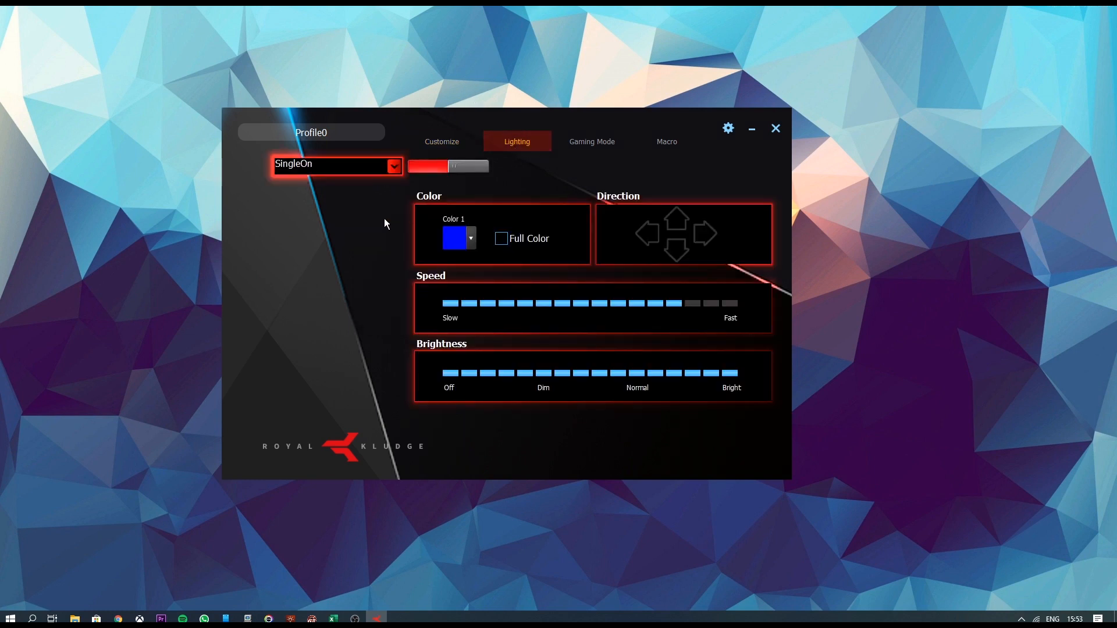
click(392, 165)
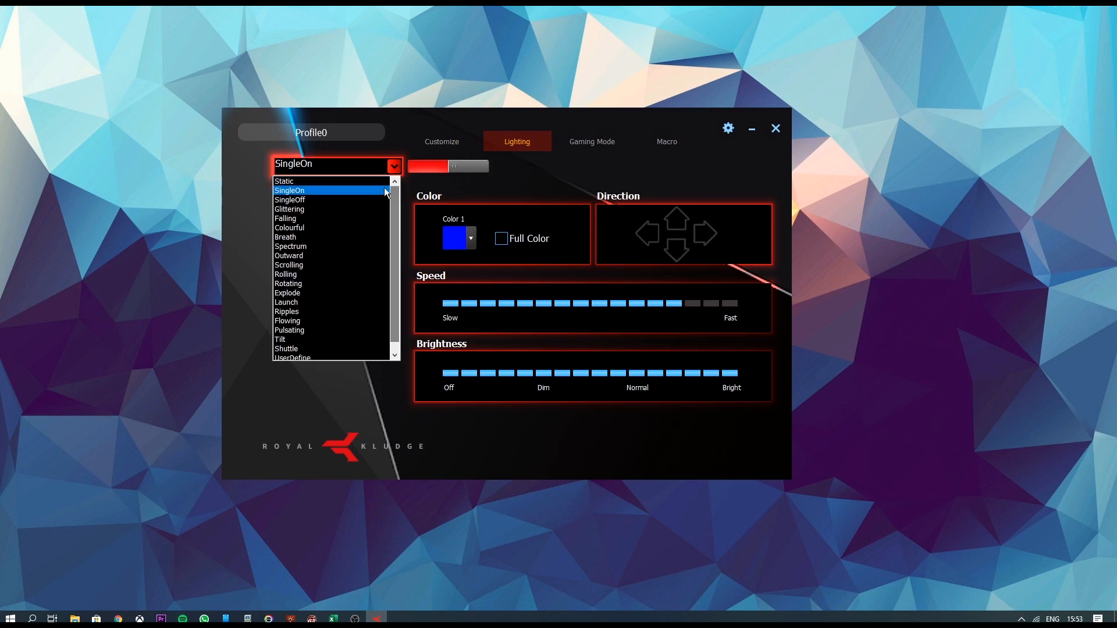
mouse_move(319, 228)
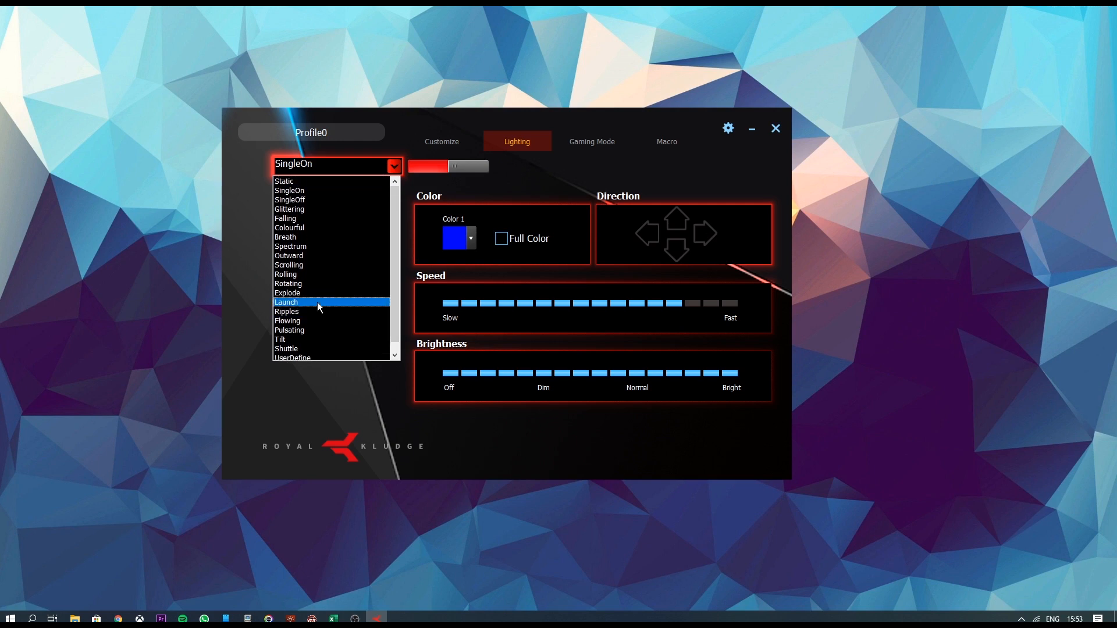
click(289, 200)
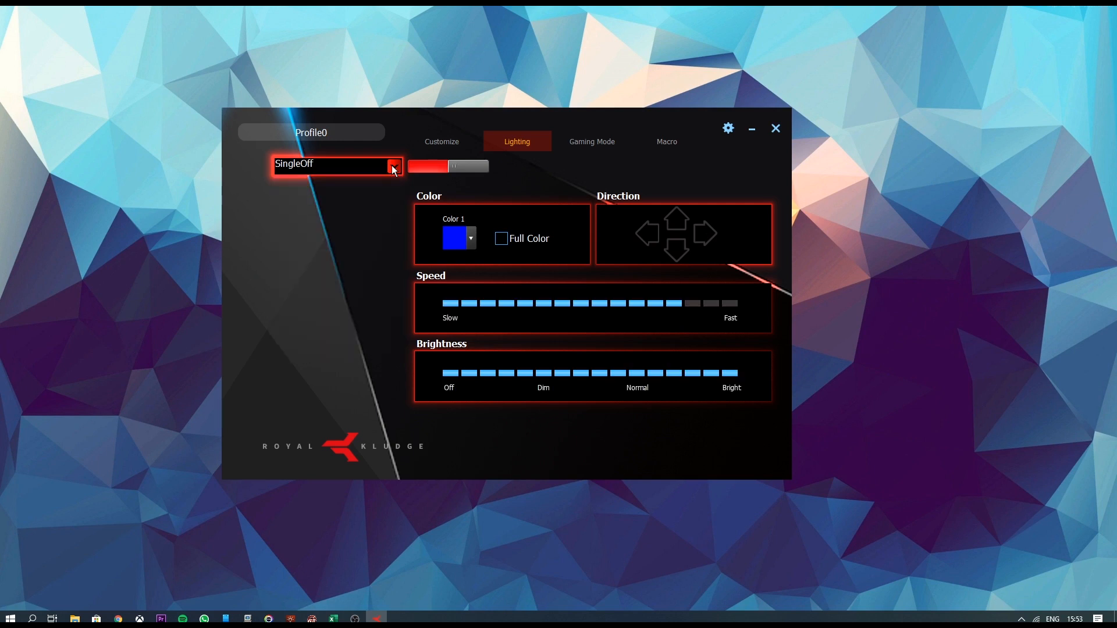
mouse_move(476, 251)
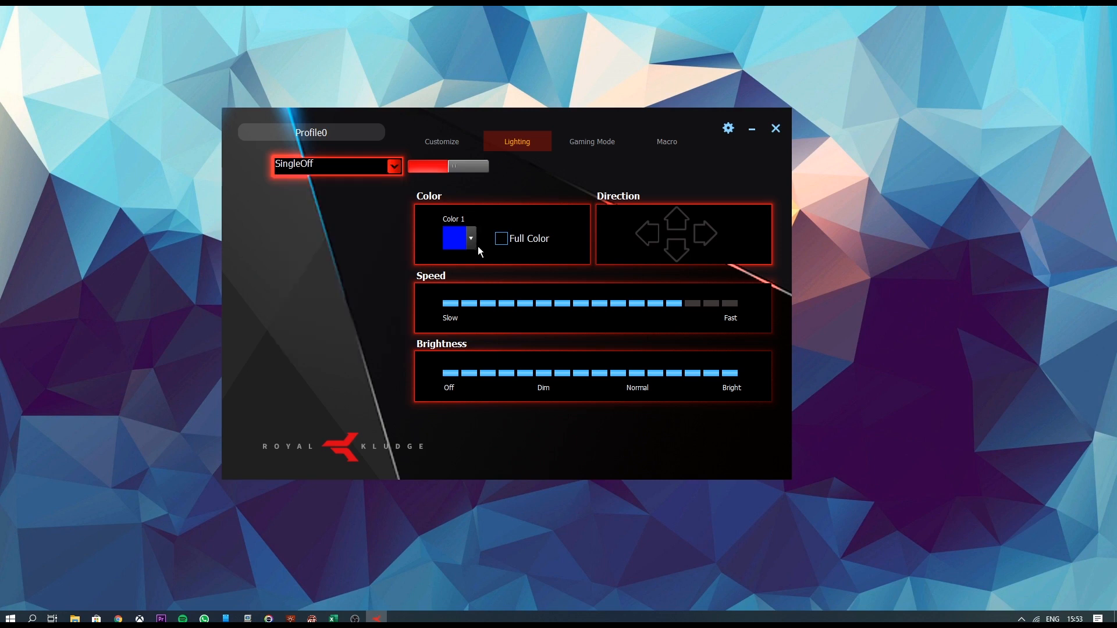
click(470, 238)
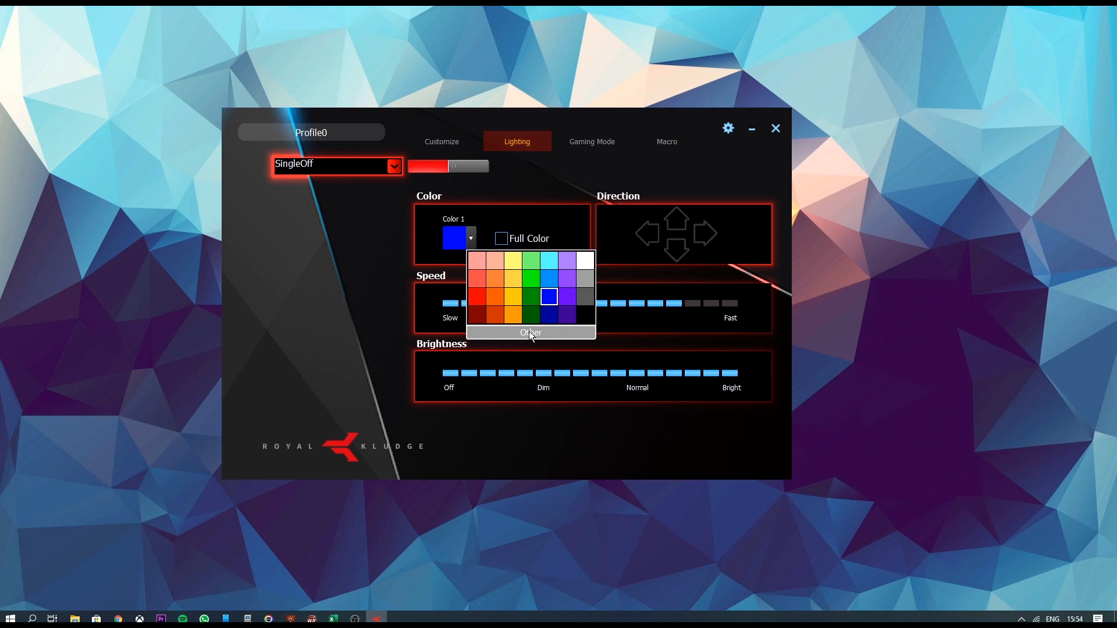
click(530, 333)
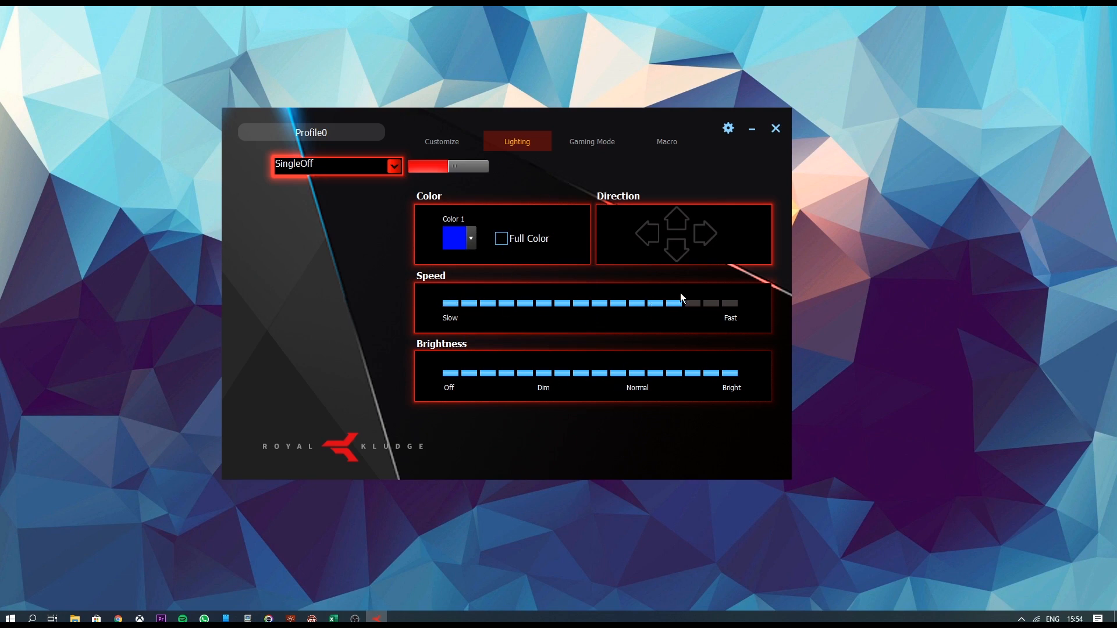
mouse_move(622, 243)
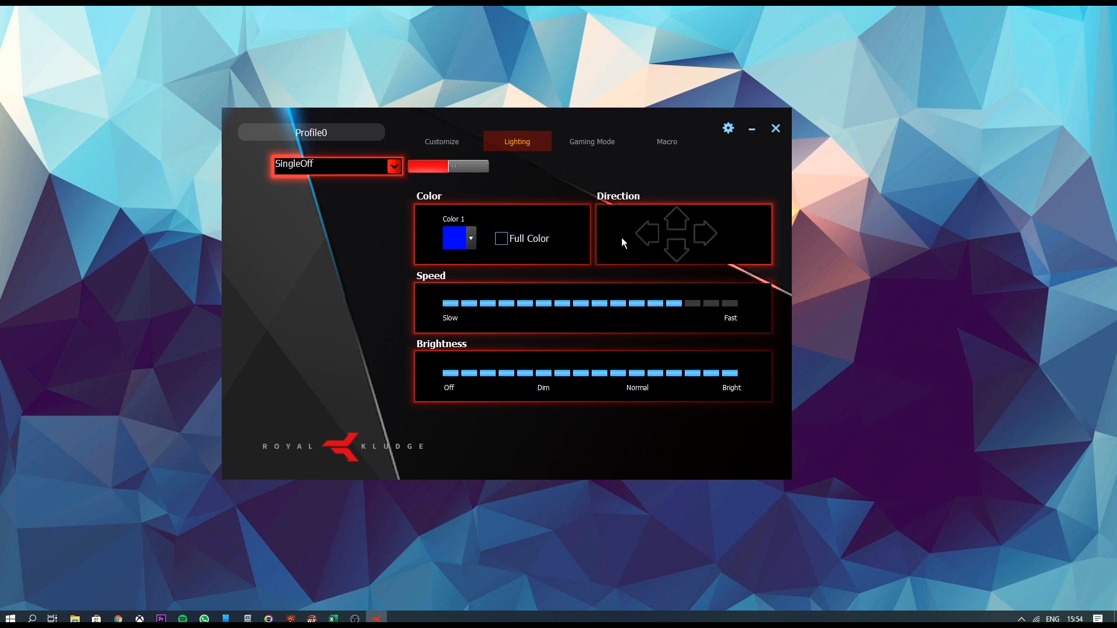
mouse_move(676, 253)
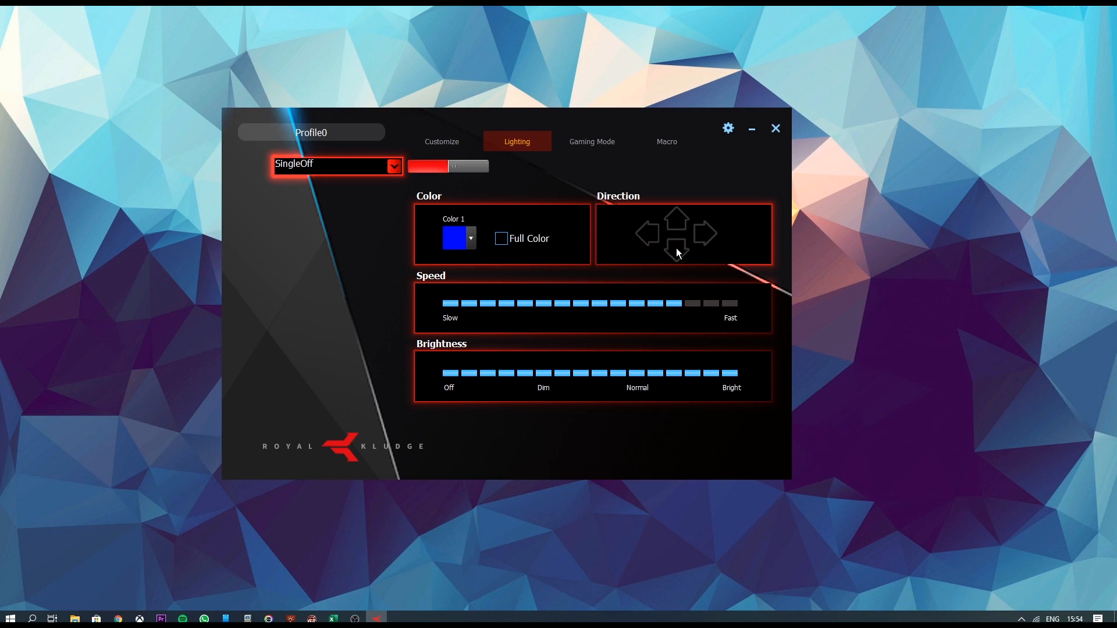
mouse_move(643, 176)
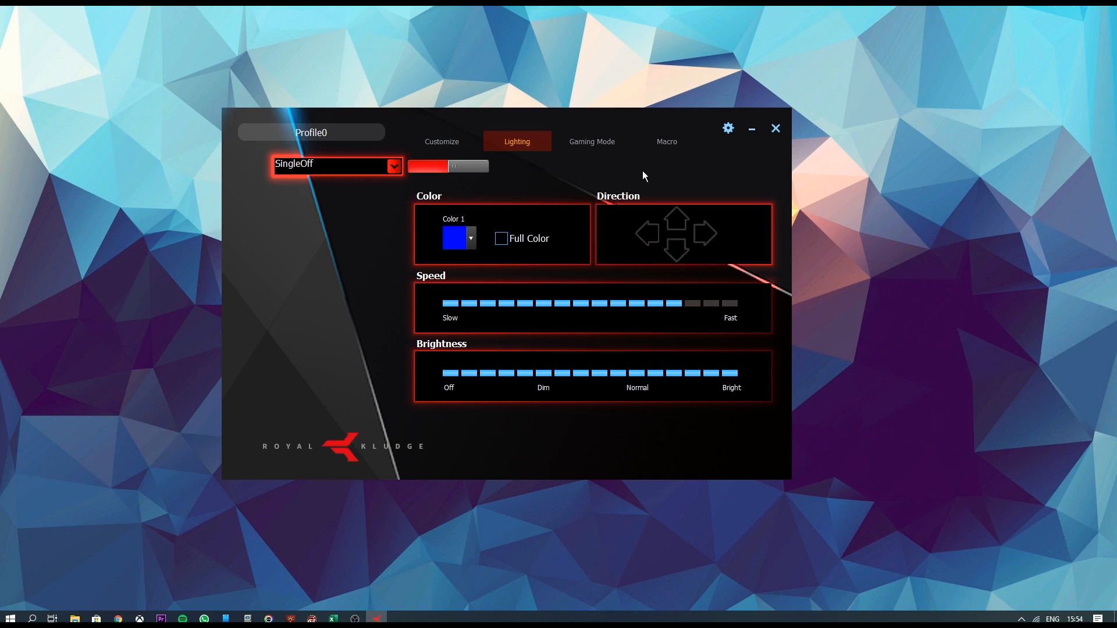
Open the Gaming Mode tab with its Game Mode toggle and key-disable options.
click(591, 140)
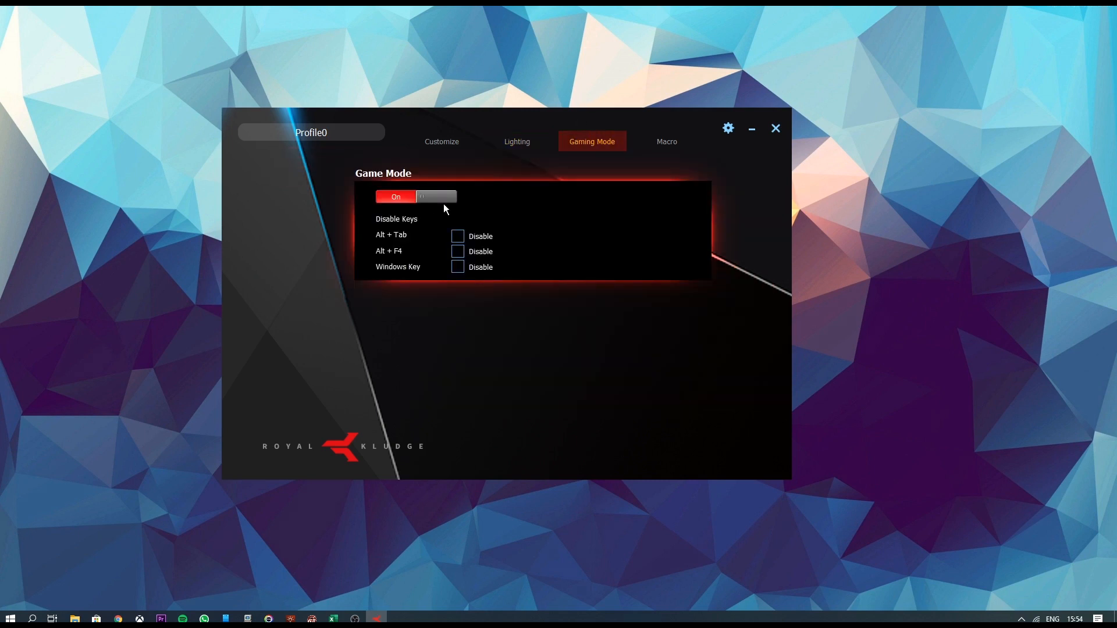
mouse_move(429, 238)
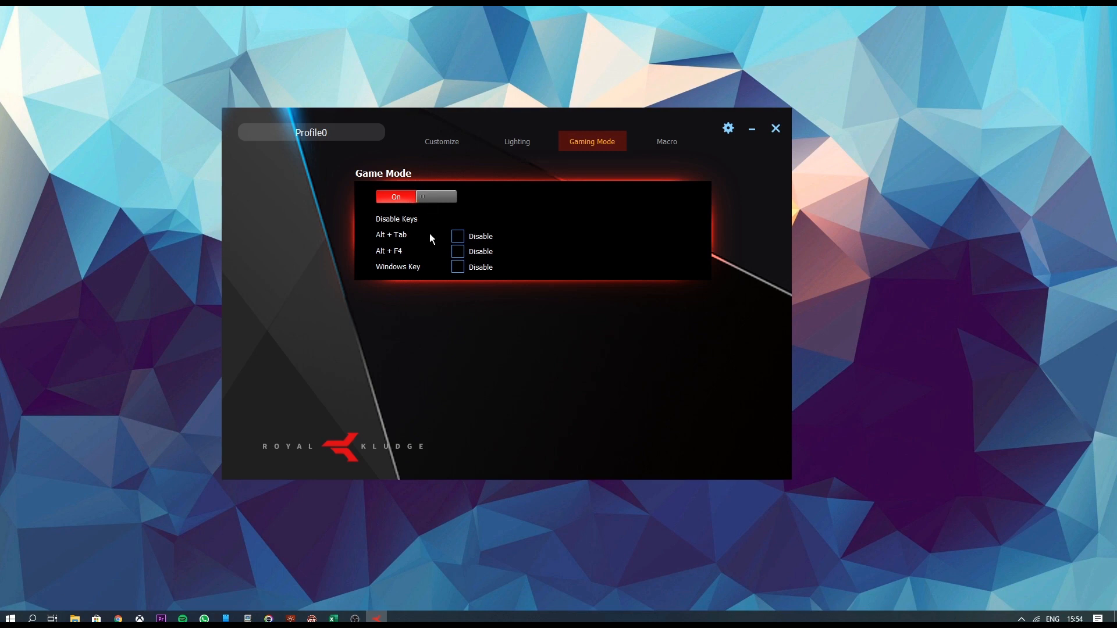
mouse_move(440, 244)
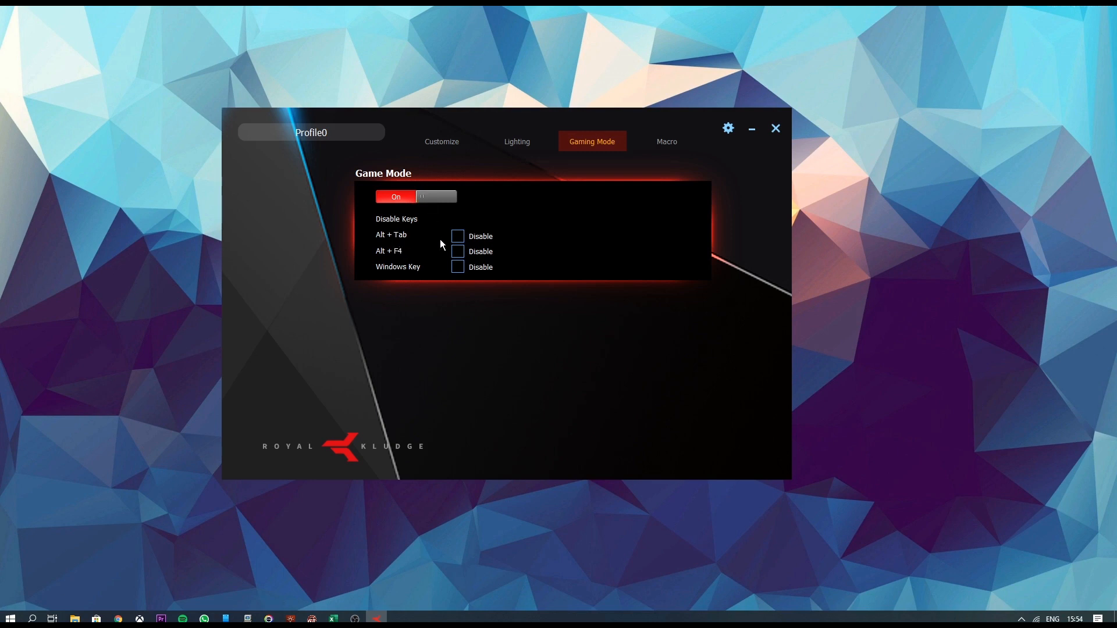
mouse_move(619, 205)
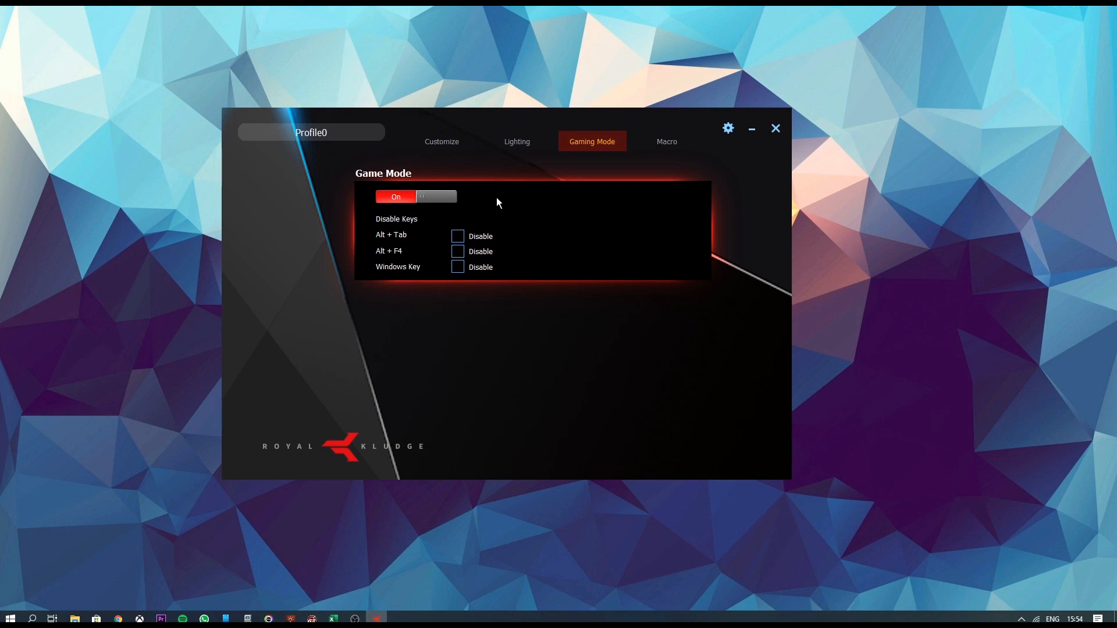
mouse_move(577, 196)
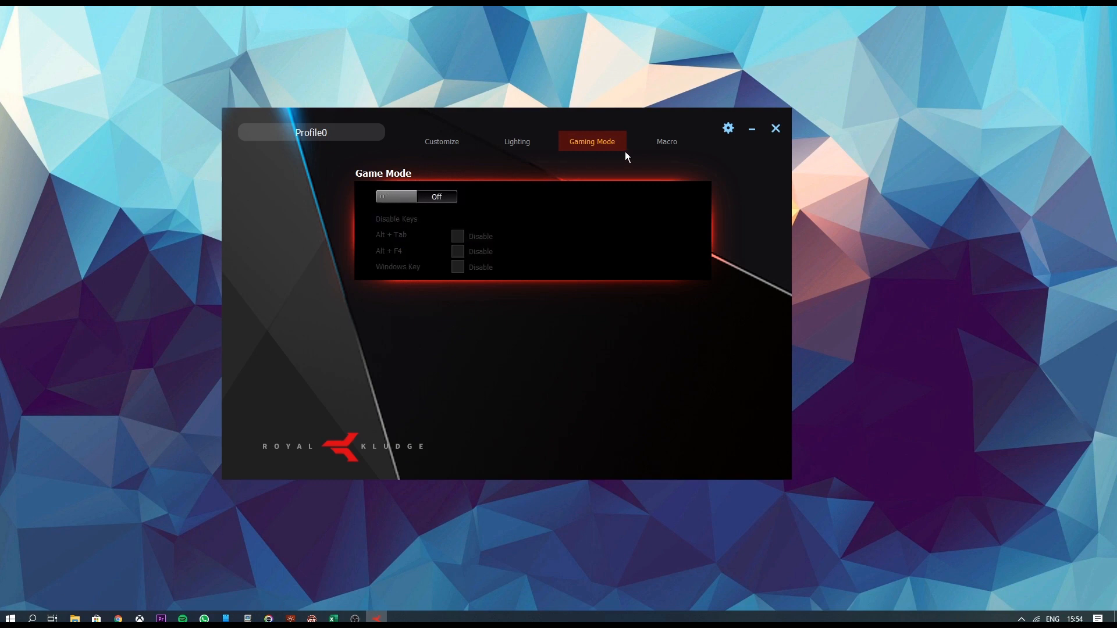
Open the Macro tab for creating and recording macros.
click(666, 140)
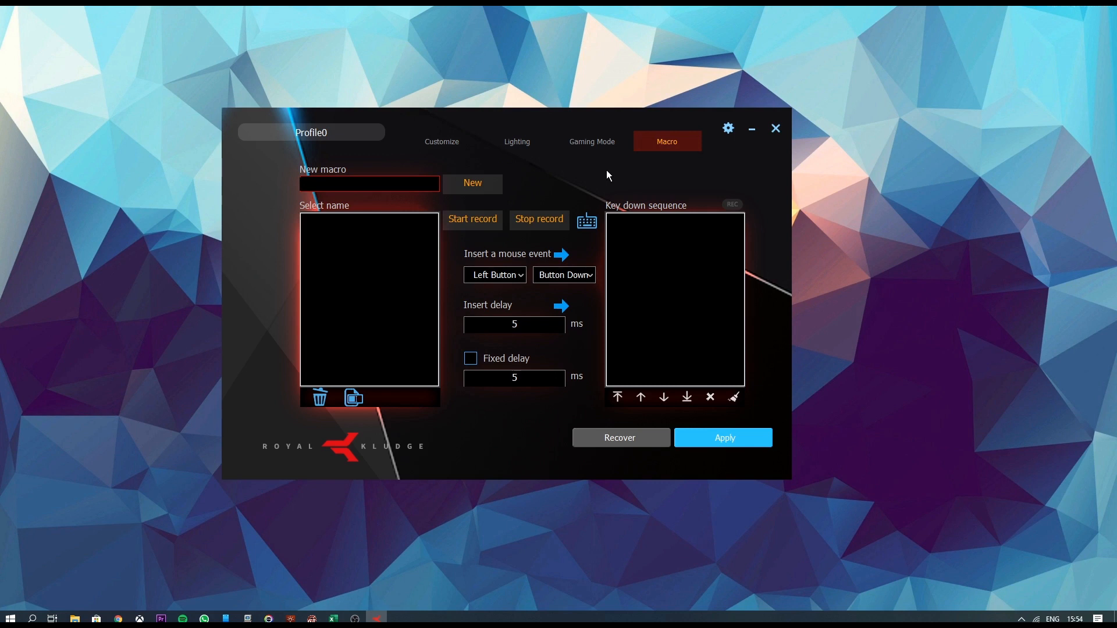
mouse_move(615, 182)
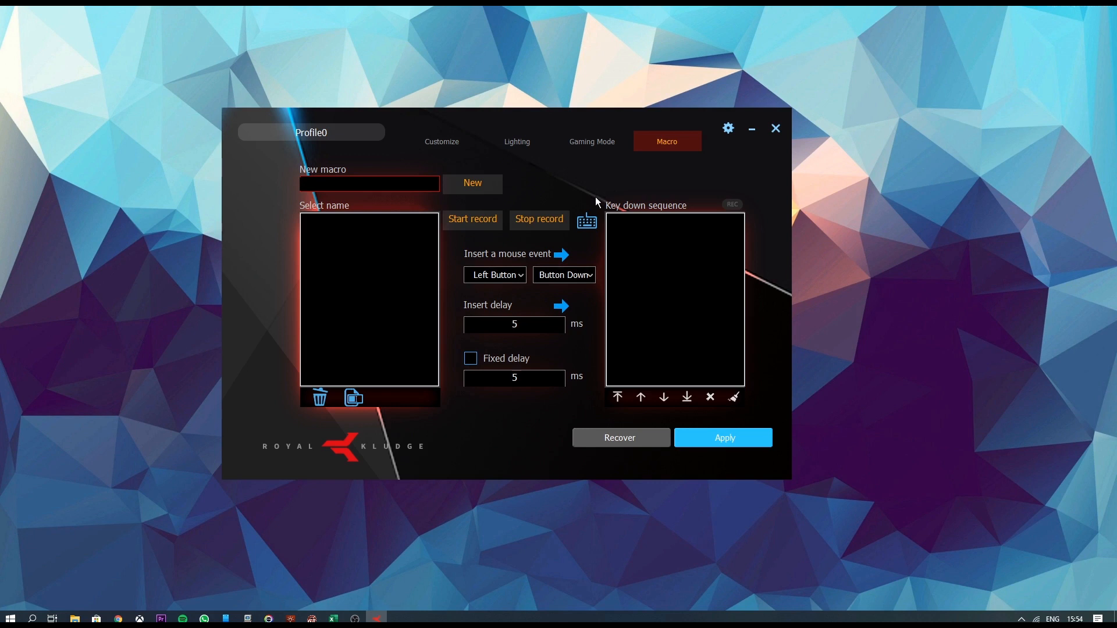
mouse_move(315, 316)
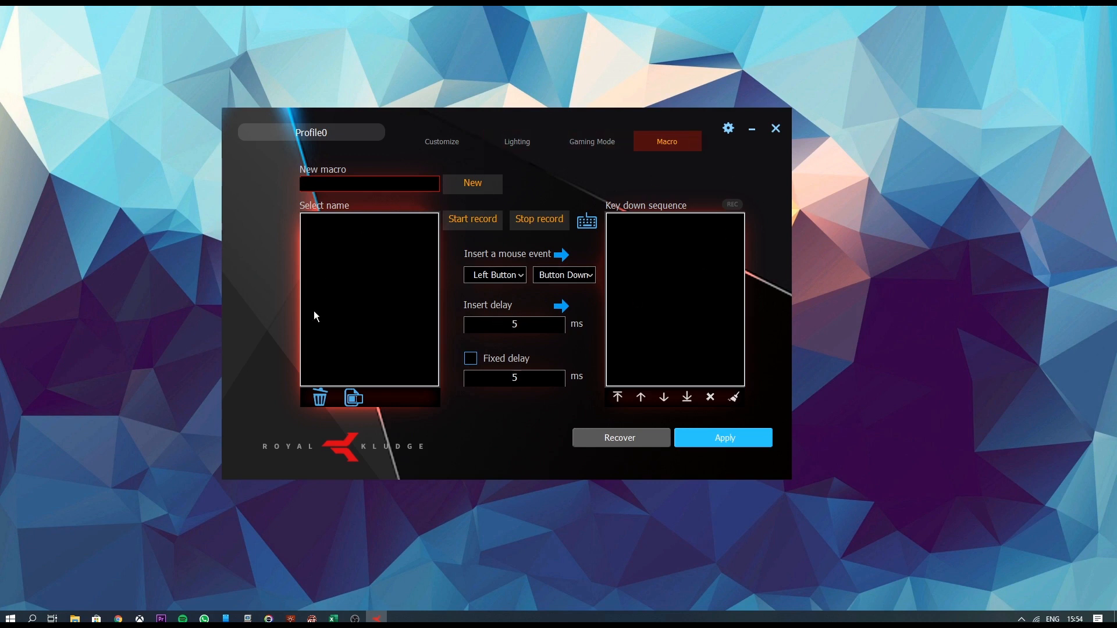
mouse_move(533, 300)
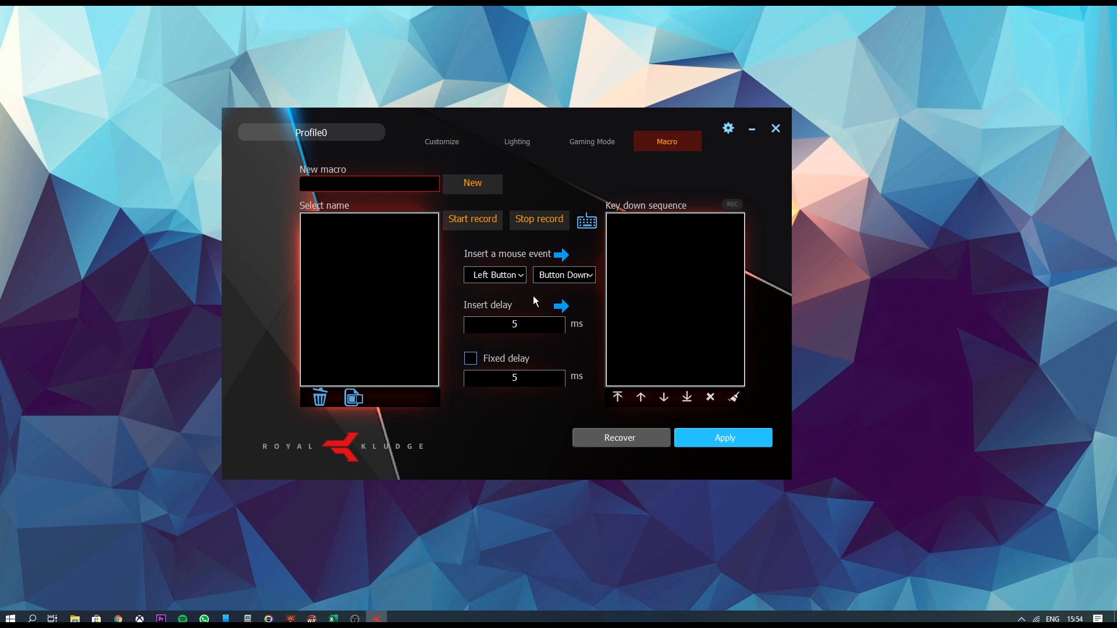
mouse_move(529, 286)
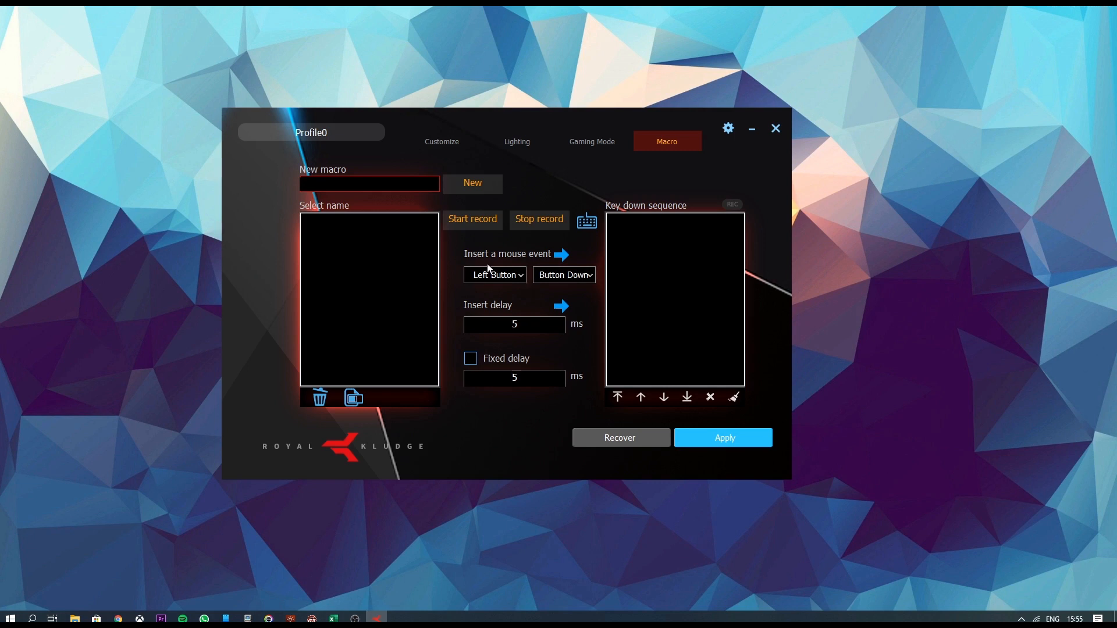
mouse_move(733, 152)
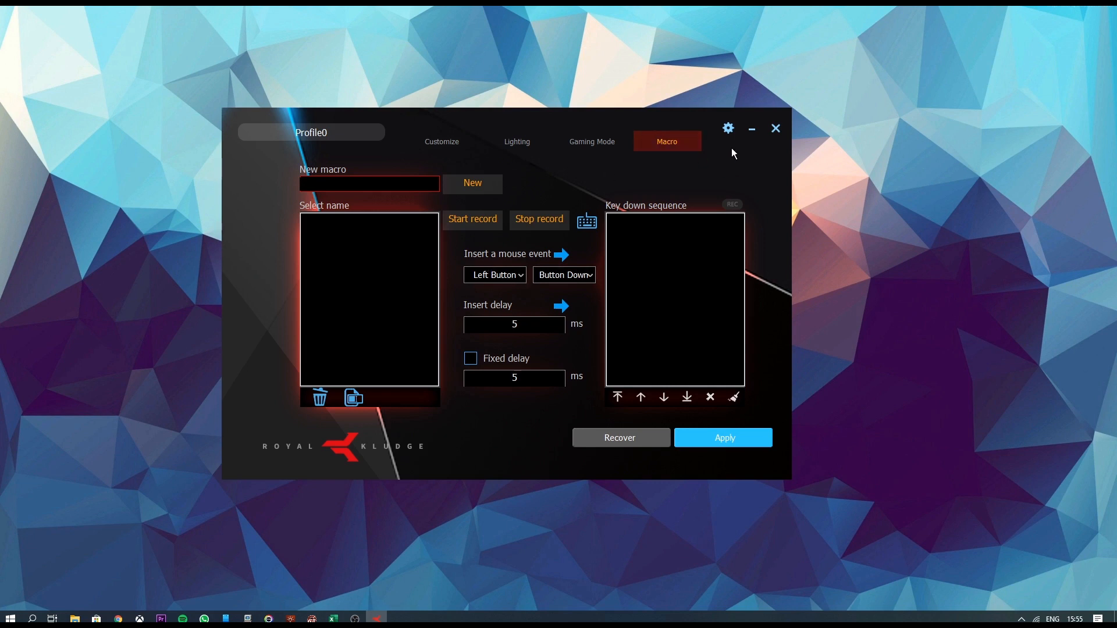
Choose English in the settings' Select Language dropdown and confirm with OK.
click(727, 128)
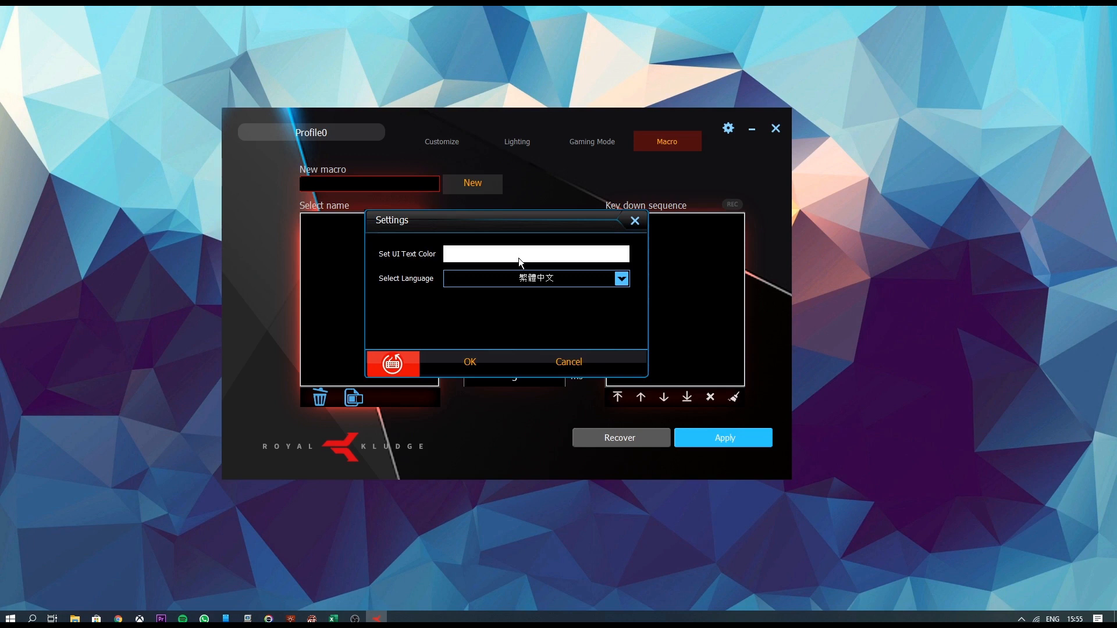
mouse_move(615, 346)
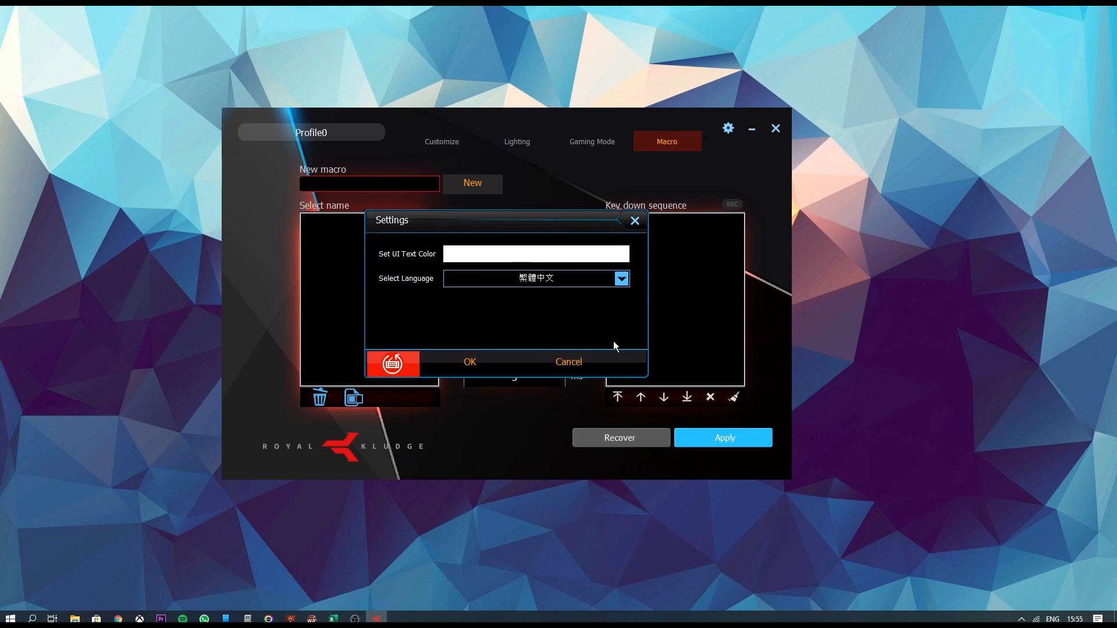
click(619, 279)
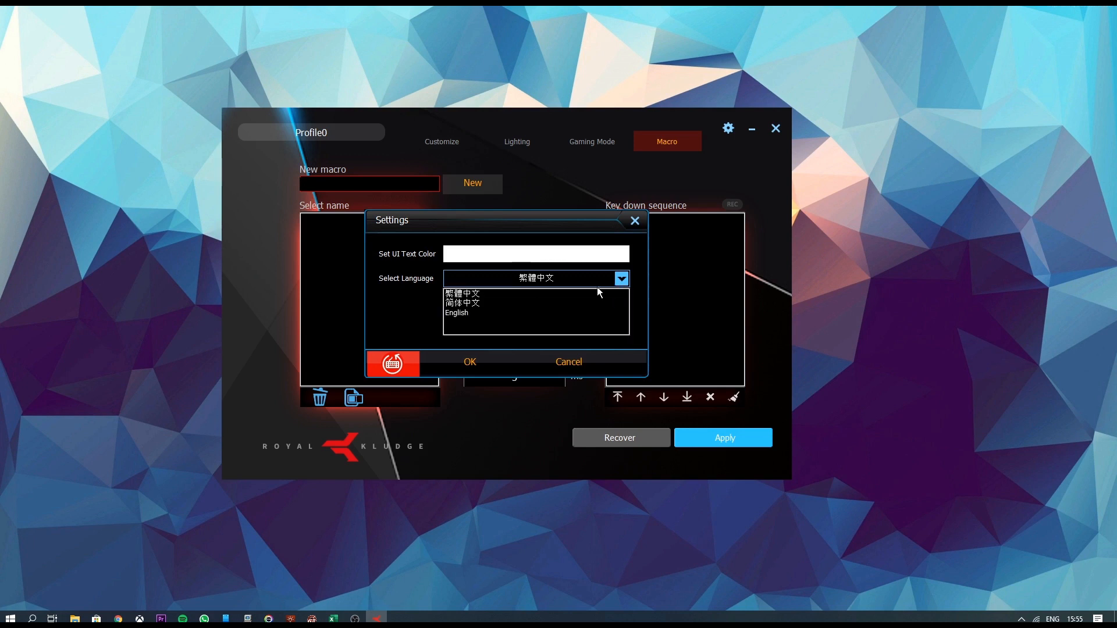
click(456, 313)
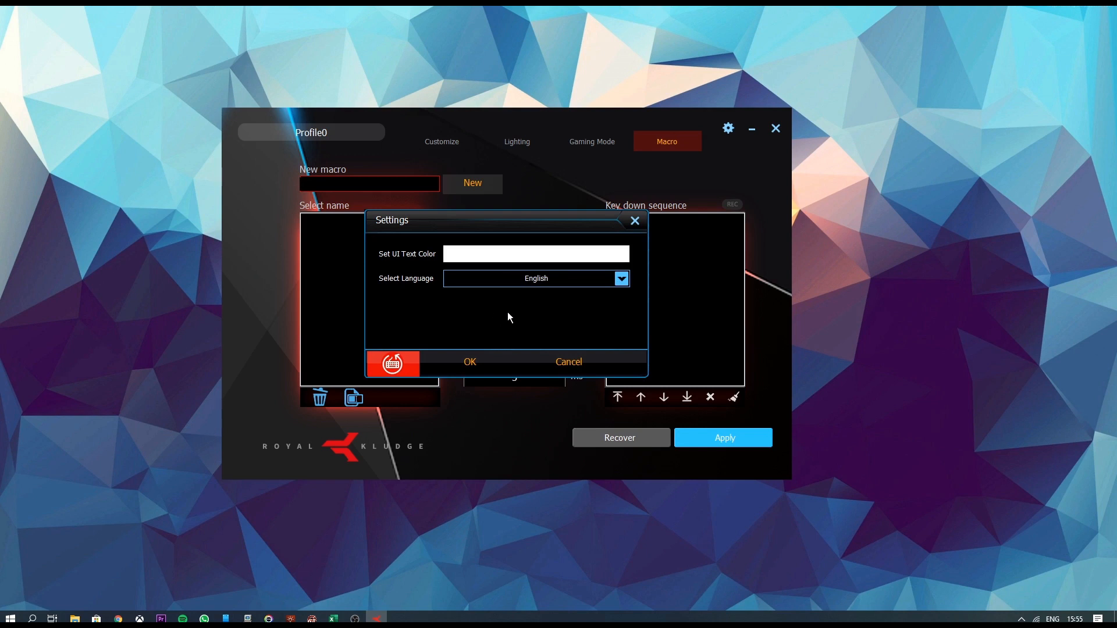
click(568, 362)
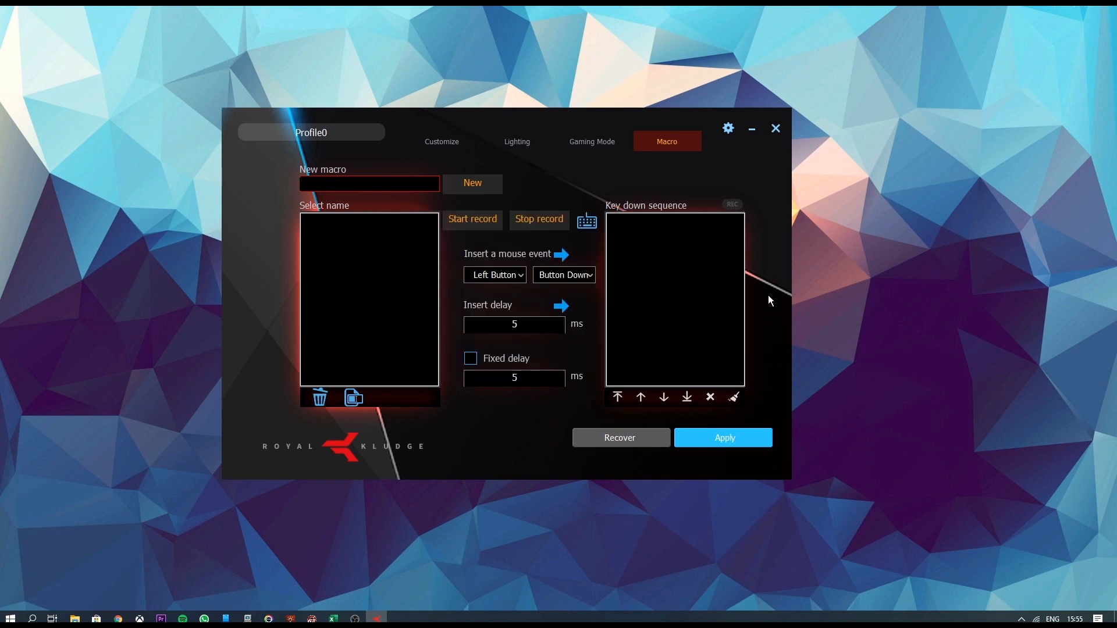
mouse_move(735, 229)
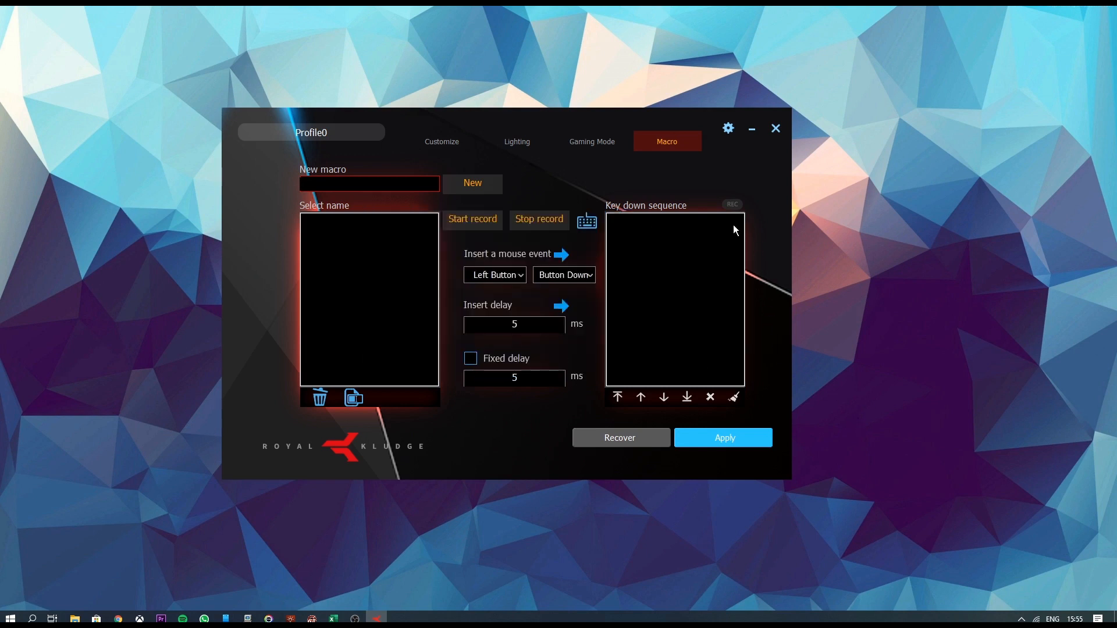
mouse_move(379, 159)
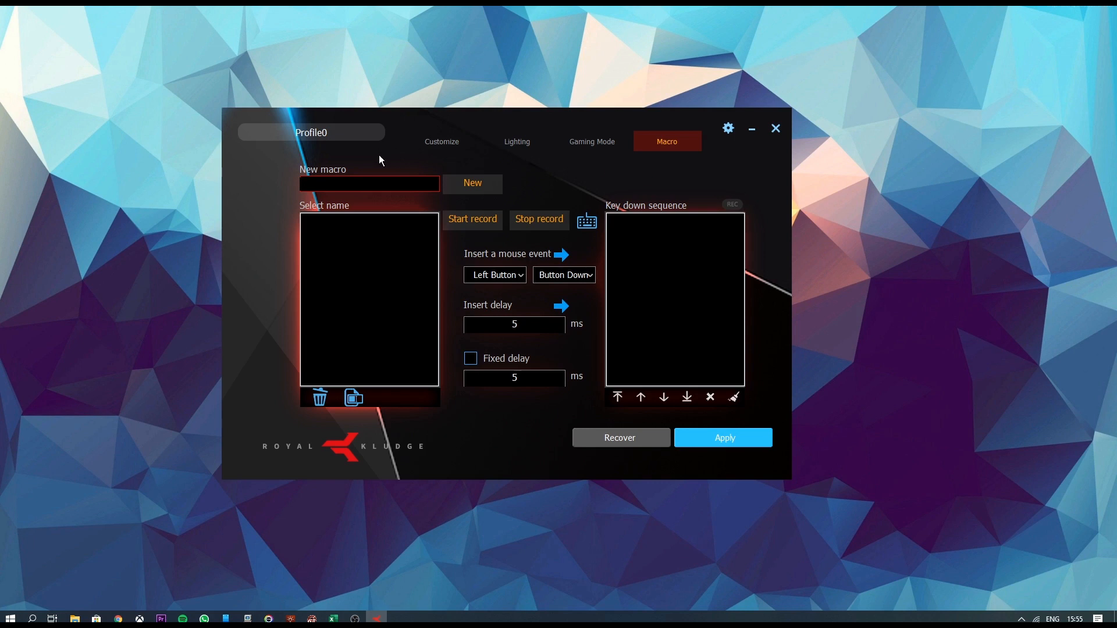
mouse_move(469, 170)
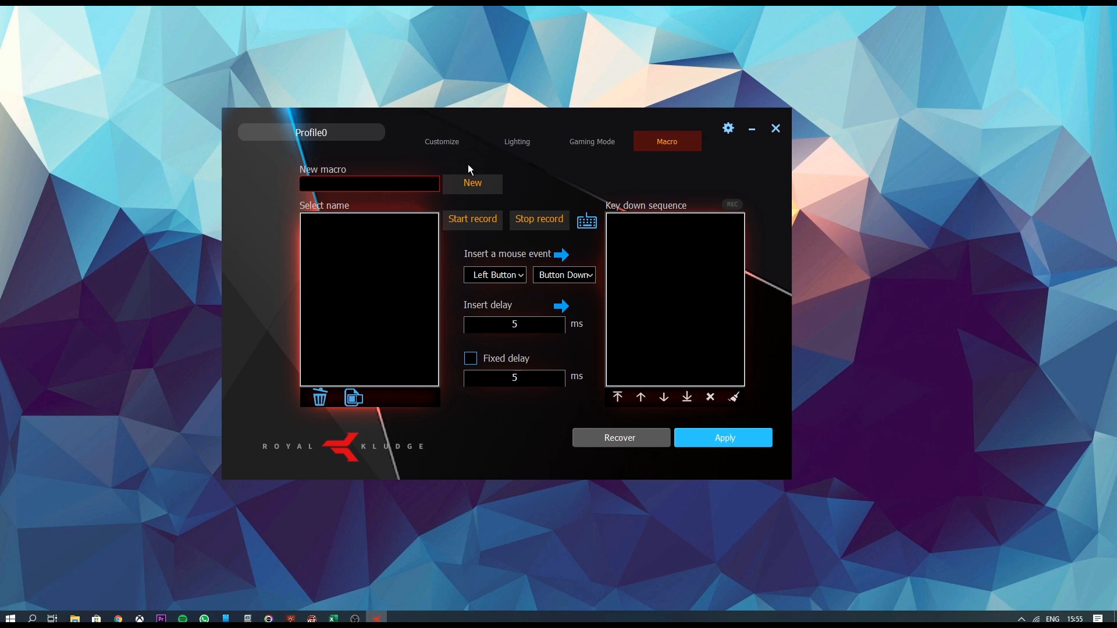
mouse_move(584, 180)
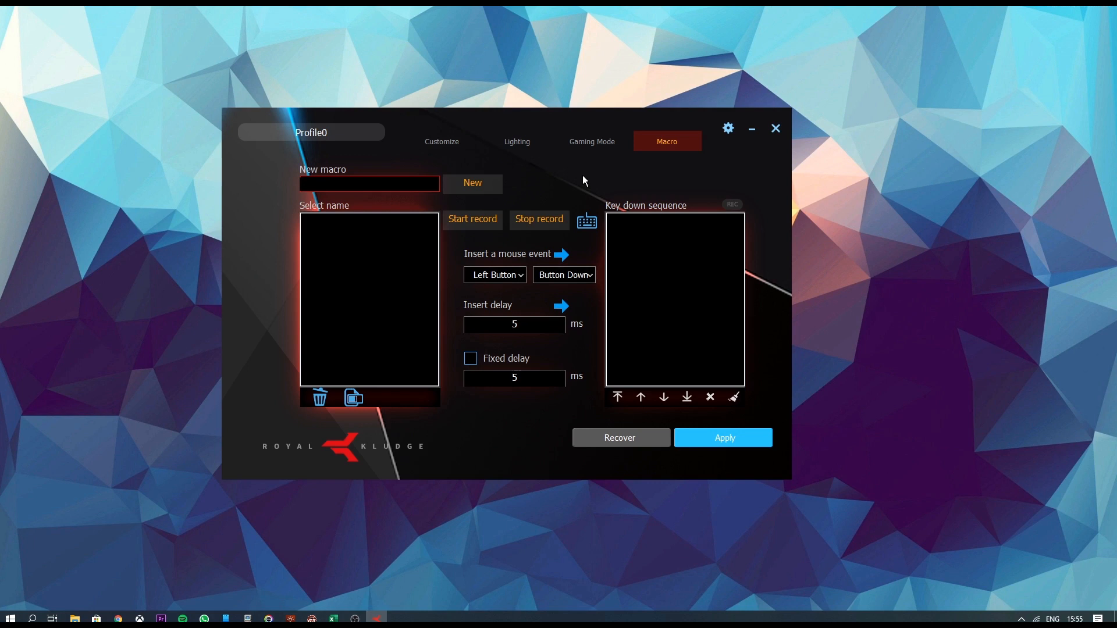